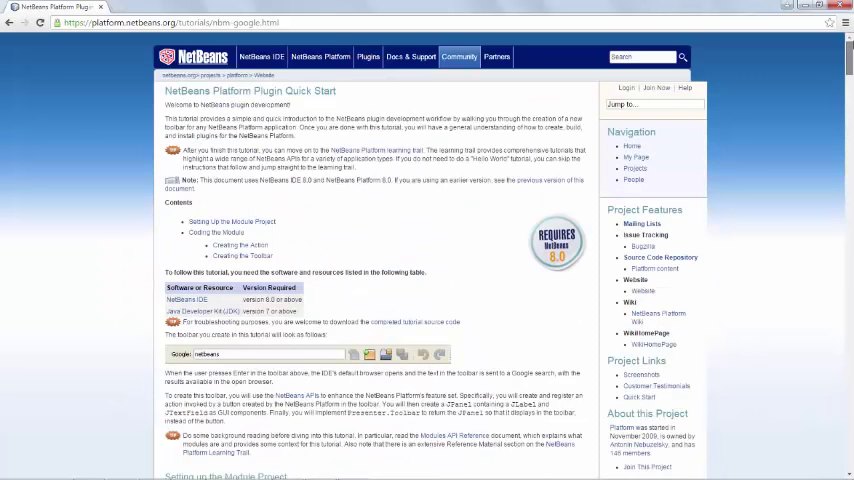
Scroll the Quick Start tutorial down to the 'Setting up the Module Project' section
scroll(down, 3)
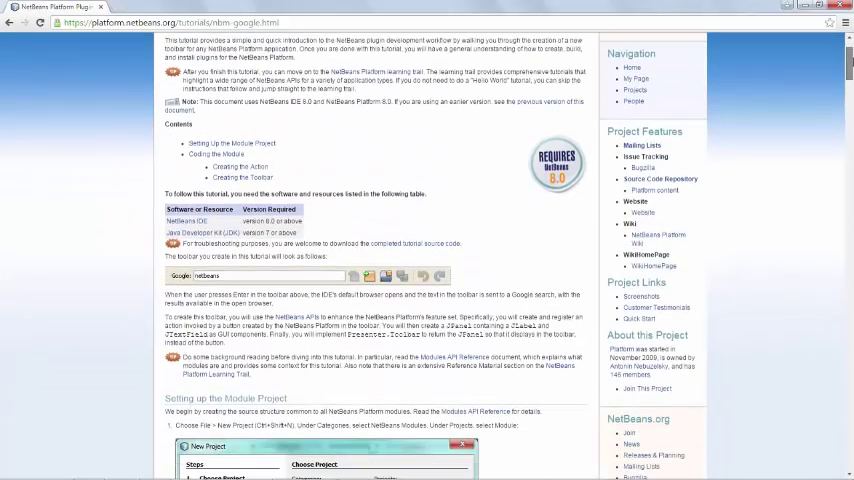
scroll(down, 3)
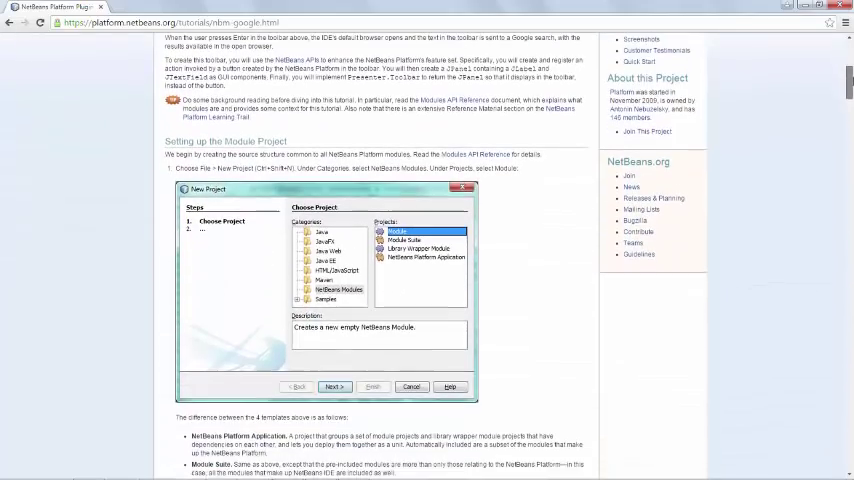
scroll(down, 3)
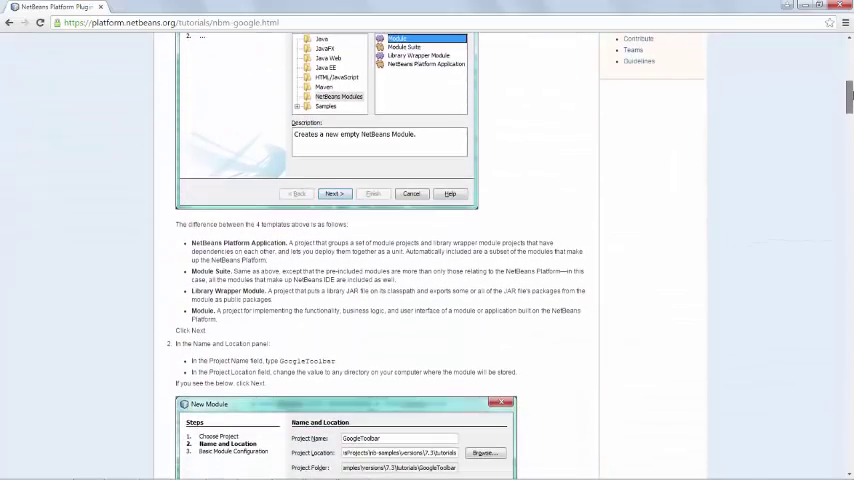
scroll(down, 3)
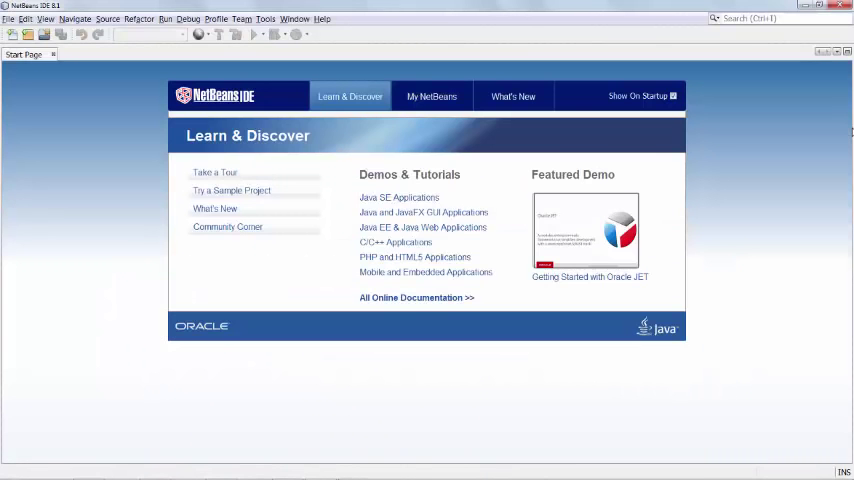
Start a new NetBeans Module project and name it GoogleToolbar
click(30, 34)
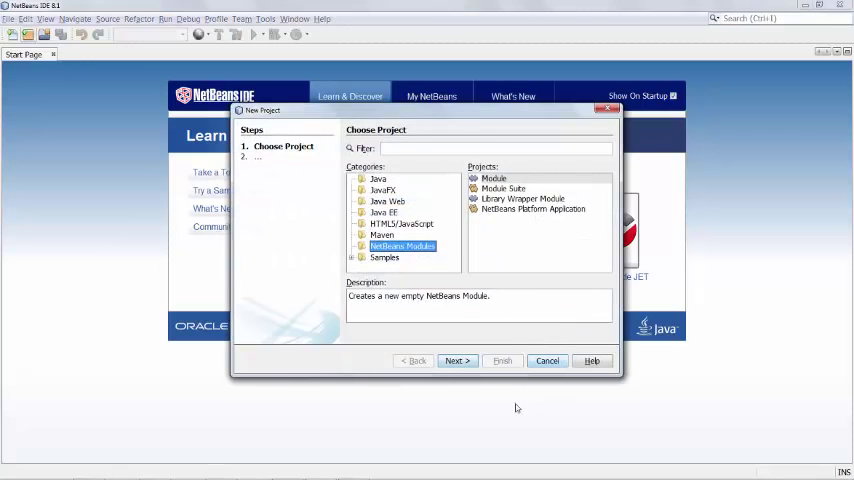
click(458, 360)
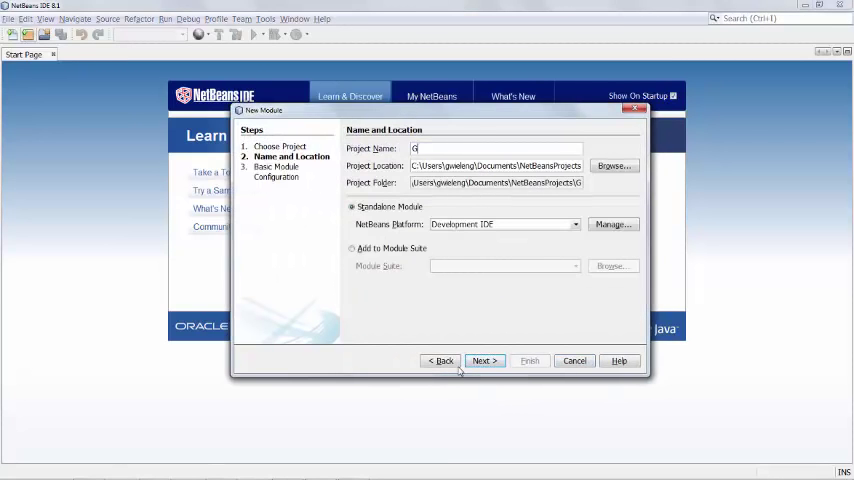
text(oogleToolbar)
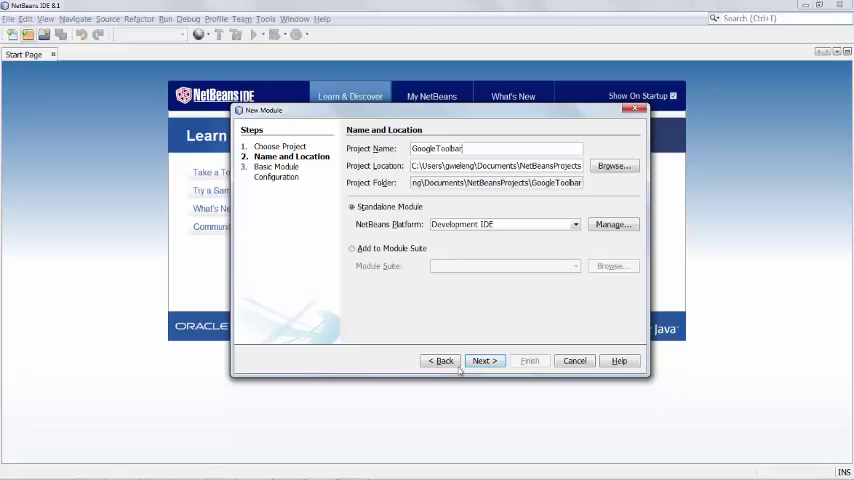
click(484, 360)
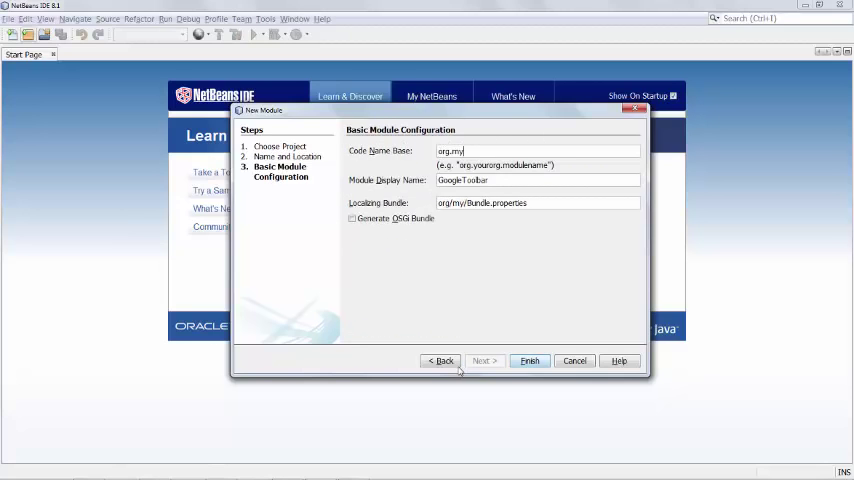
Set the code name base to org.myorg.googletoolbar and finish creating the module
text(org.googletoo)
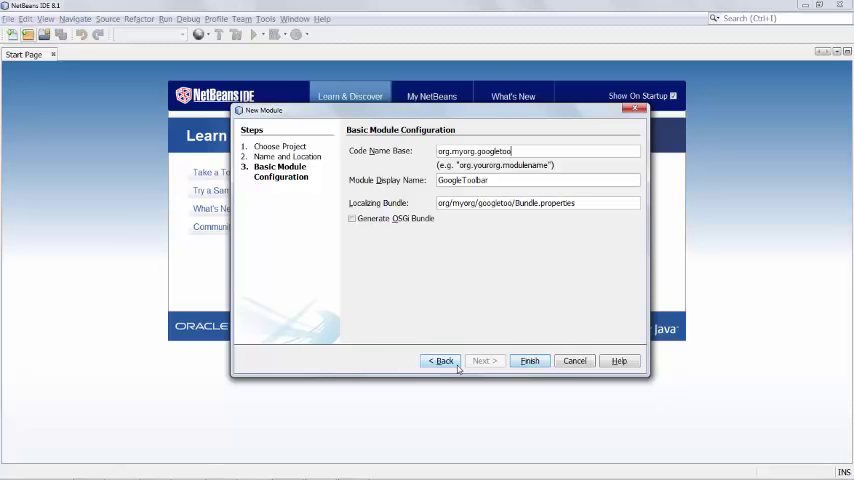
text(lbar)
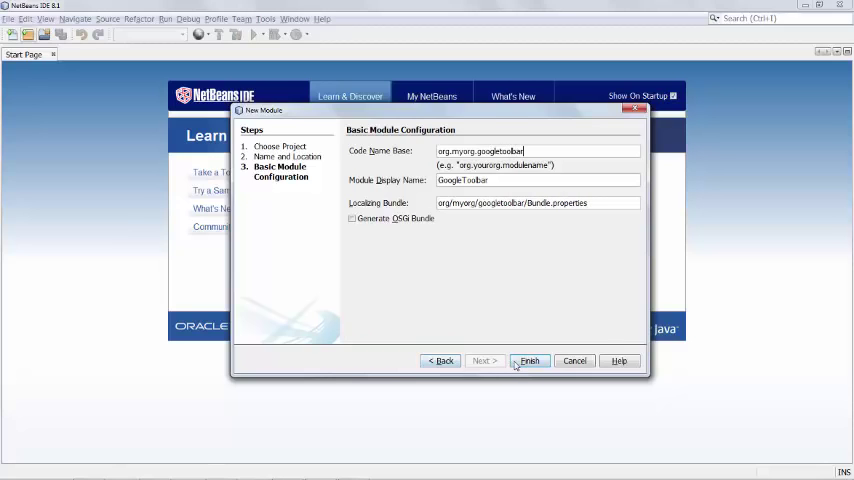
click(528, 360)
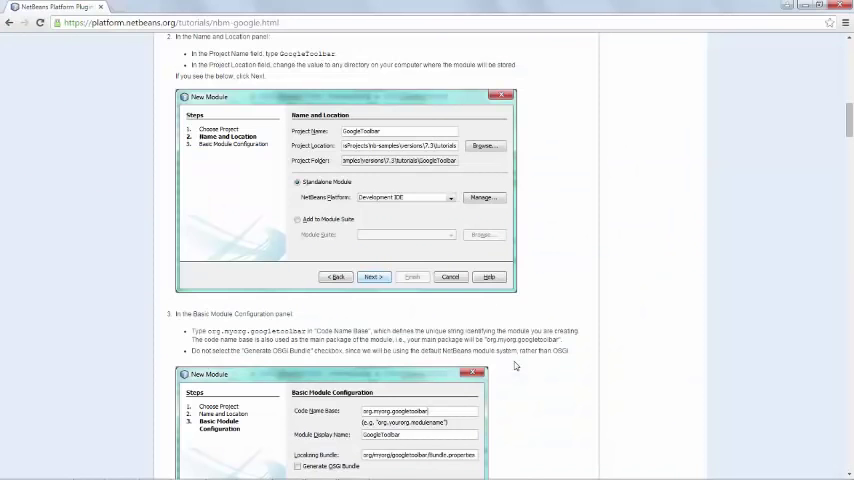
Scroll to the Basic Module Configuration panel and compare with the GoogleToolbar project in the IDE
scroll(down, 3)
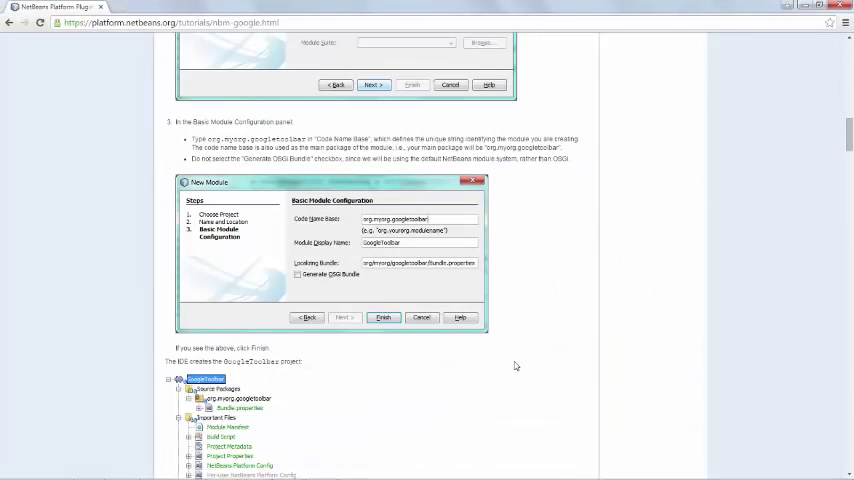
scroll(down, 3)
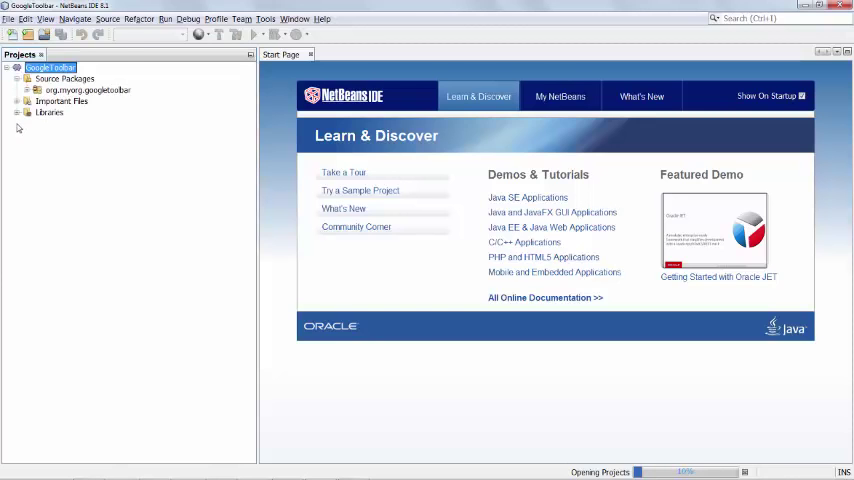
click(26, 100)
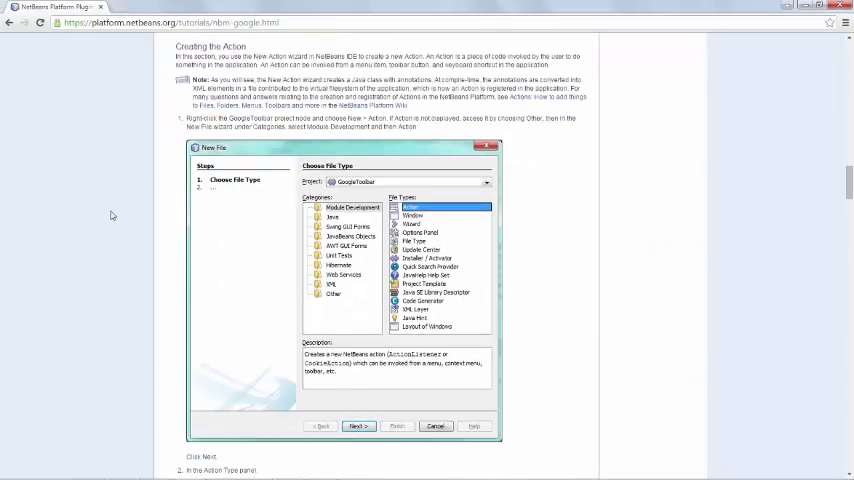
Scroll the tutorial down to the 'Creating the Action' section with the Google icons
scroll(down, 3)
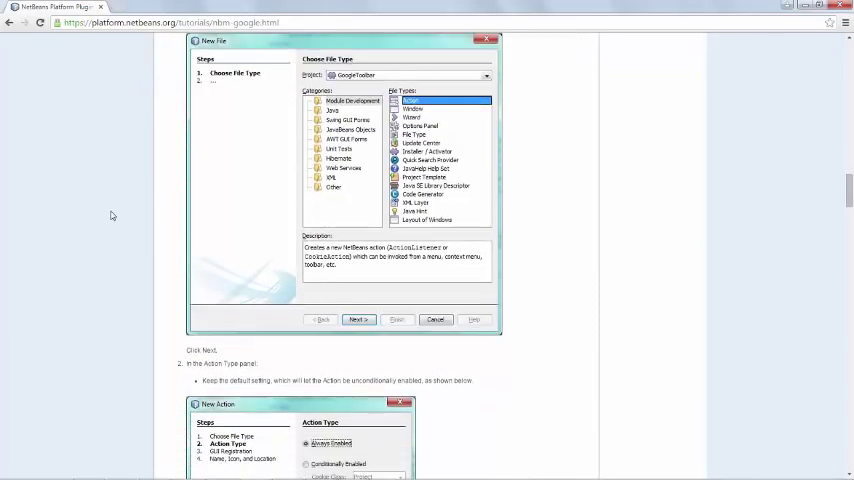
scroll(down, 3)
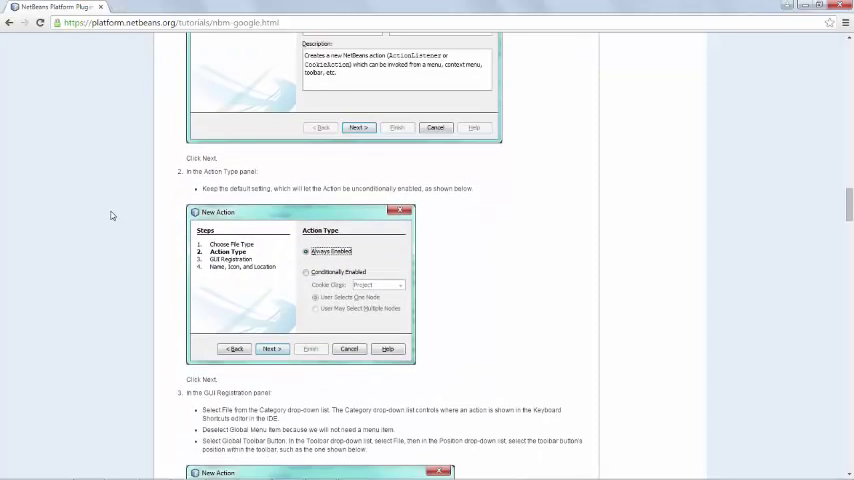
scroll(down, 3)
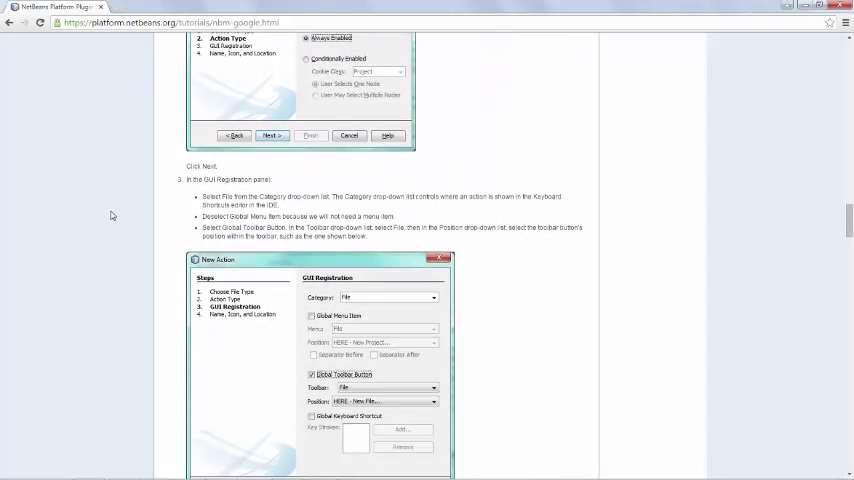
scroll(down, 3)
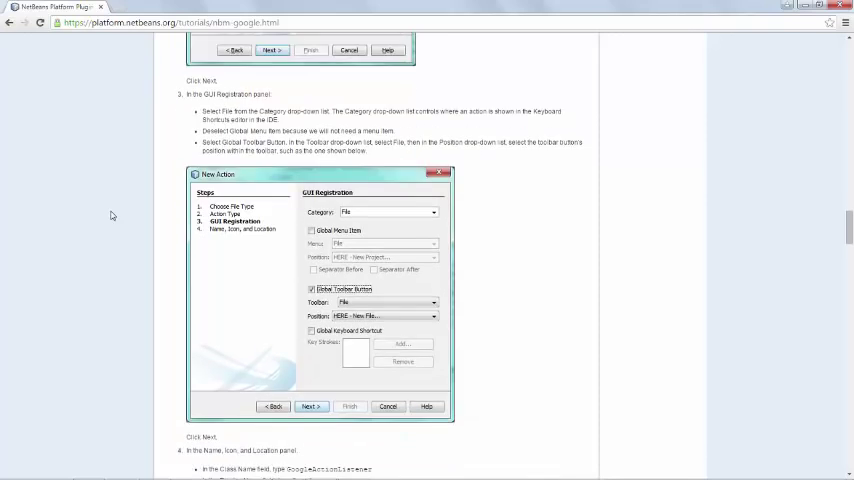
scroll(down, 3)
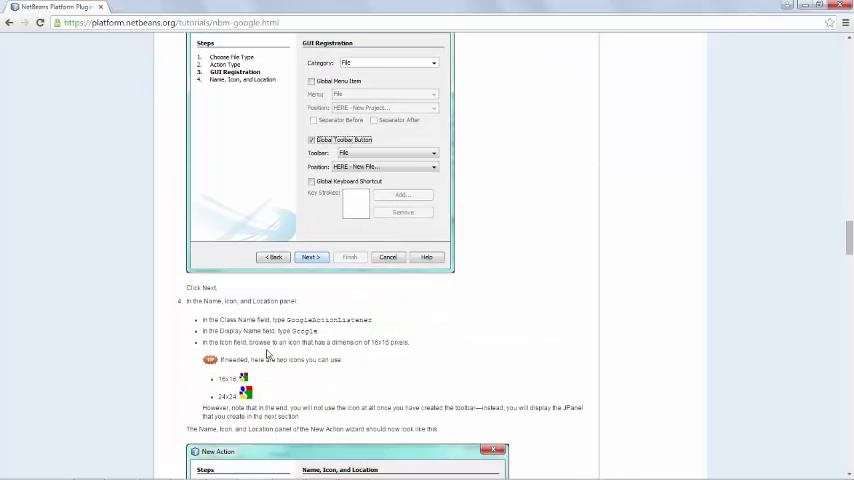
Save the tutorial's Google icon images to disk as google.png via 'Save image as...'
right_click(244, 380)
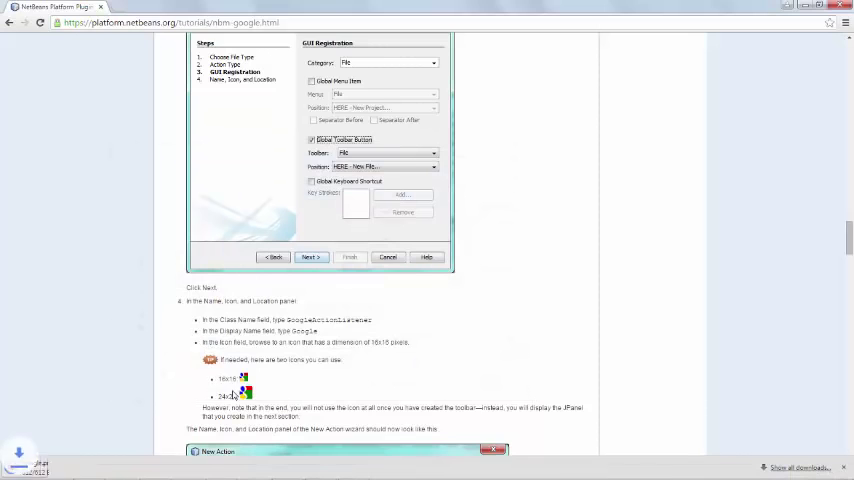
right_click(244, 380)
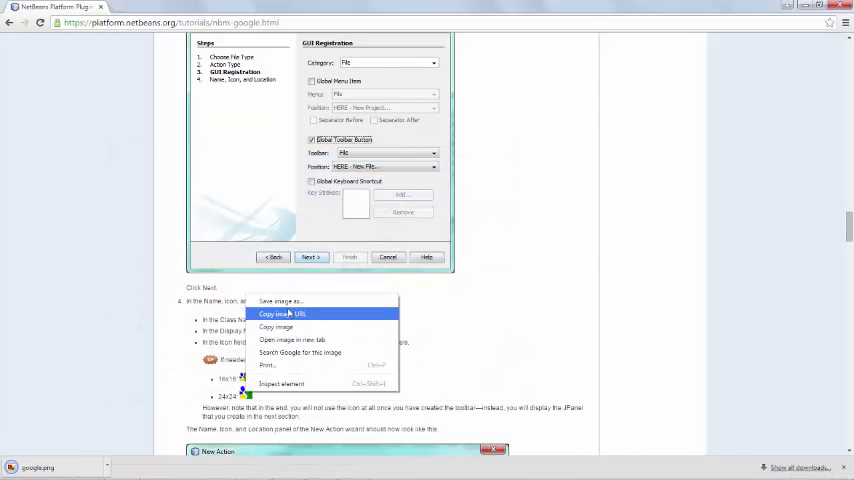
click(280, 300)
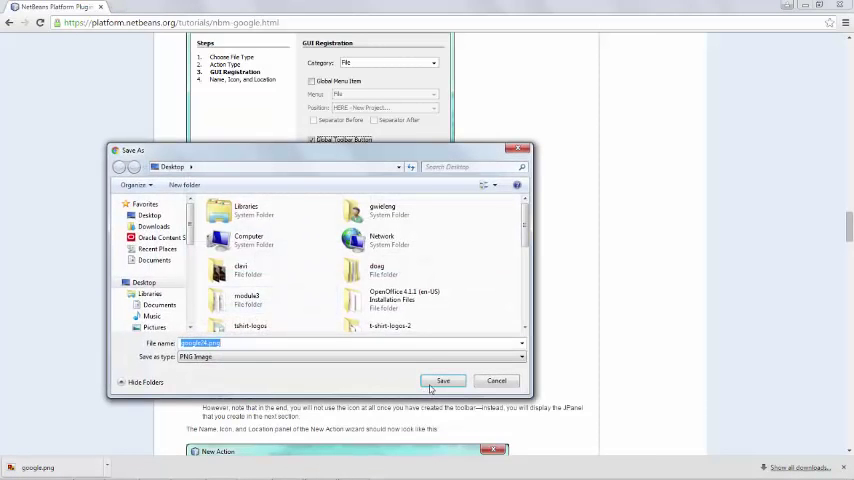
click(444, 380)
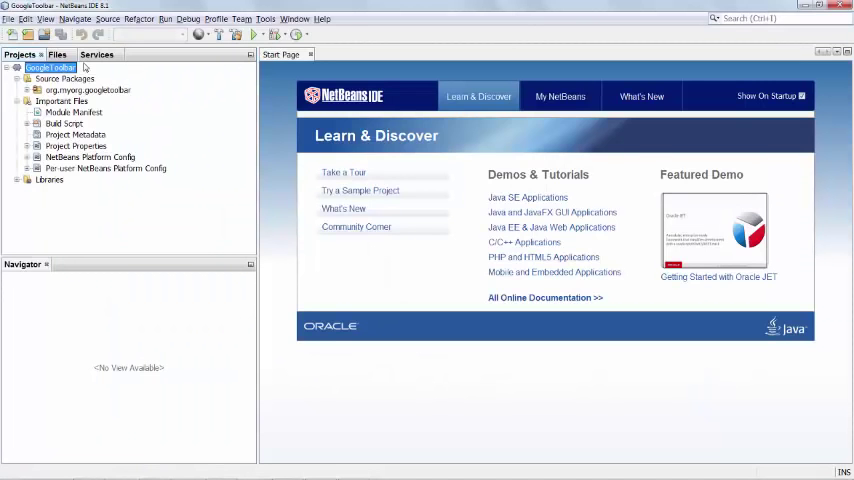
Start a New Action in org.myorg.googletoolbar, always enabled, as a Global Toolbar Button on the File toolbar
click(88, 90)
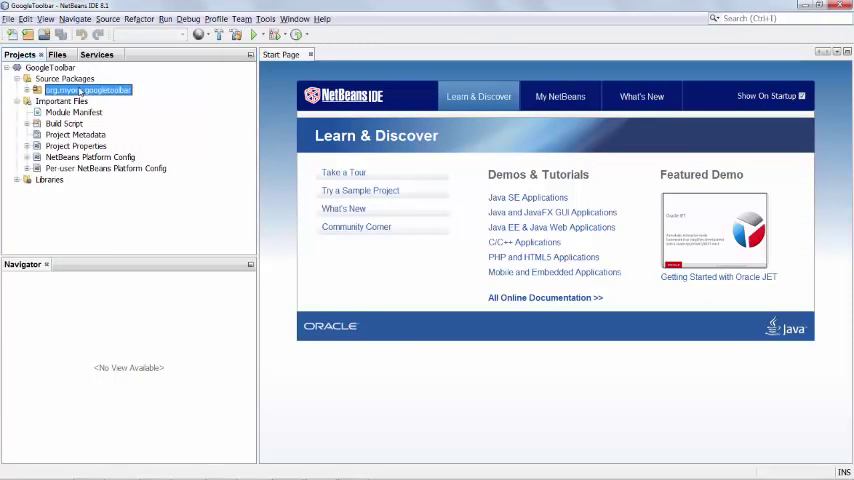
right_click(70, 90)
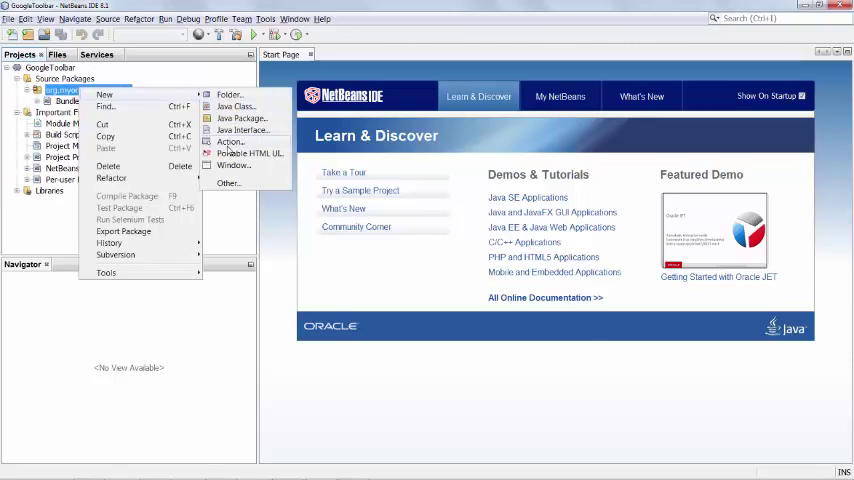
click(230, 140)
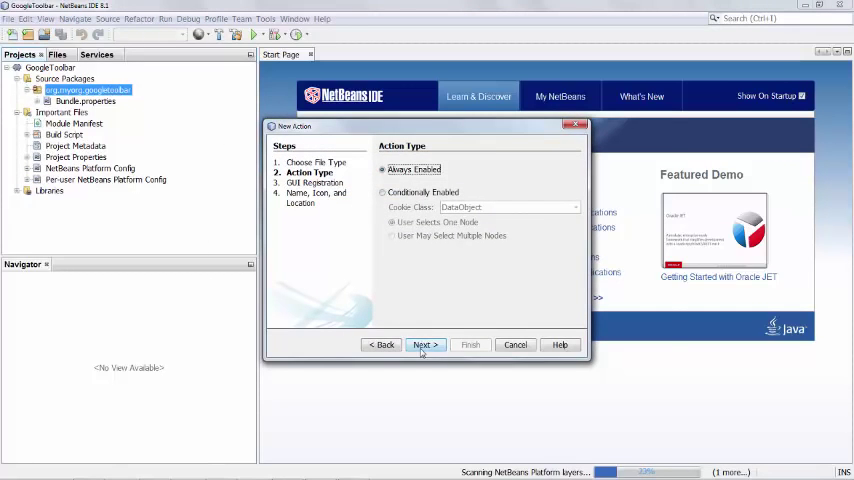
click(424, 344)
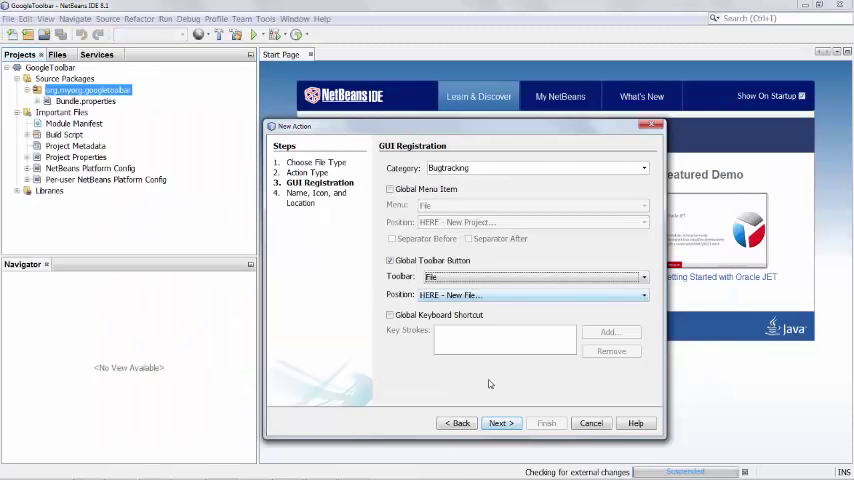
click(500, 422)
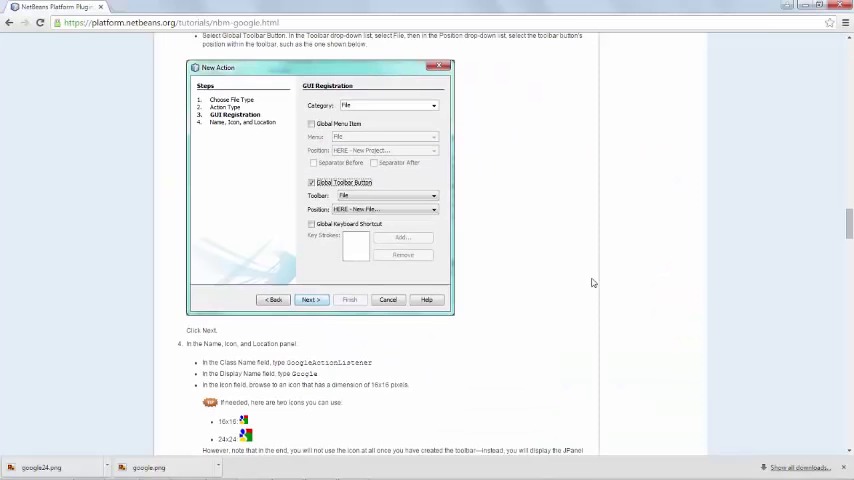
Scroll the tutorial to the Name, Icon, and Location step for the new action
scroll(down, 3)
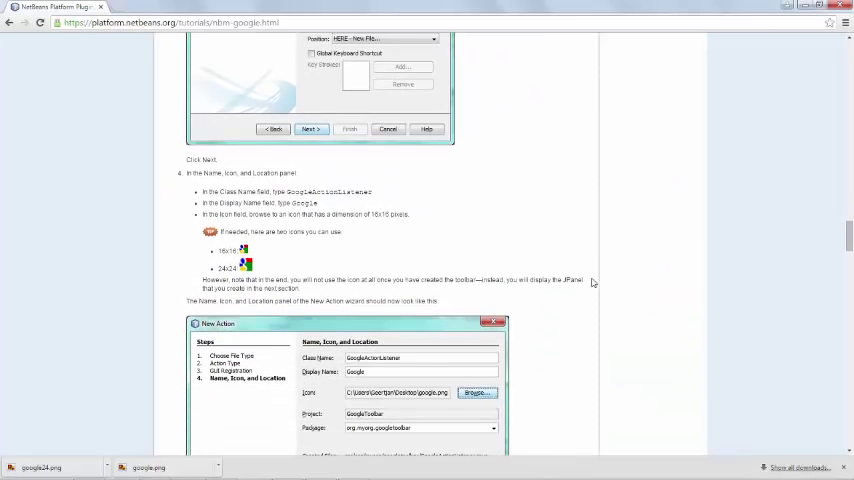
double_click(330, 192)
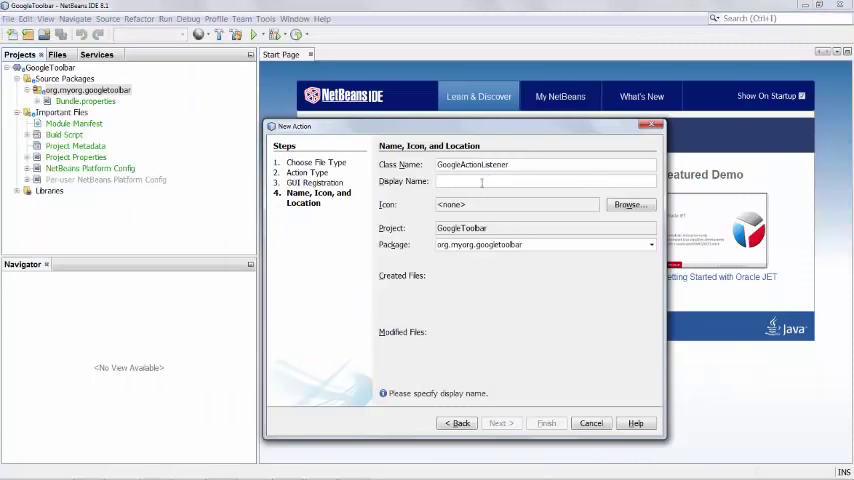
Enter display name Google and pick google.png from the Desktop as the action's icon
text(Google)
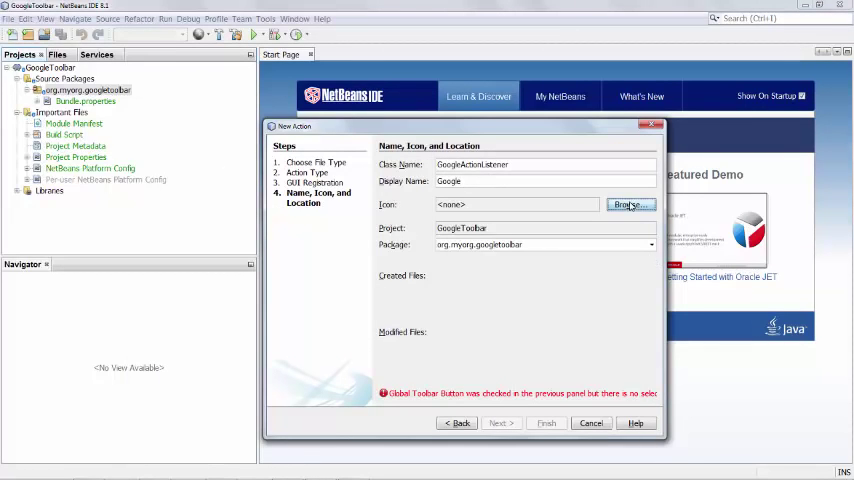
click(630, 204)
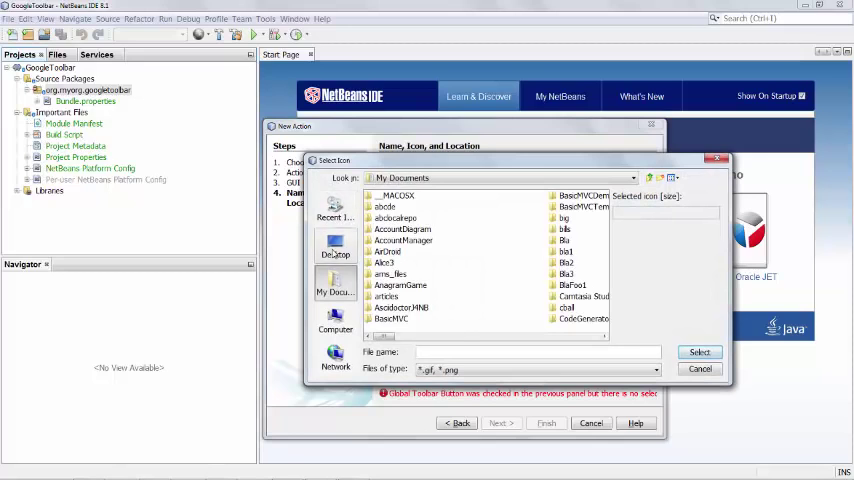
click(336, 248)
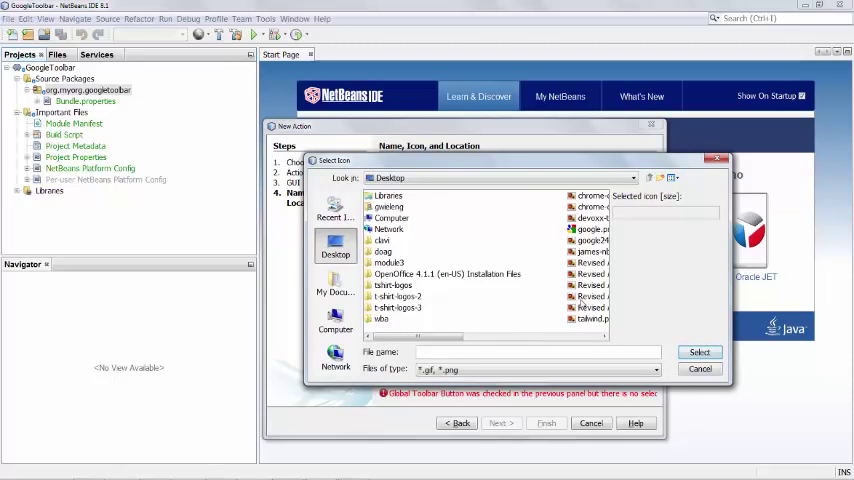
click(436, 228)
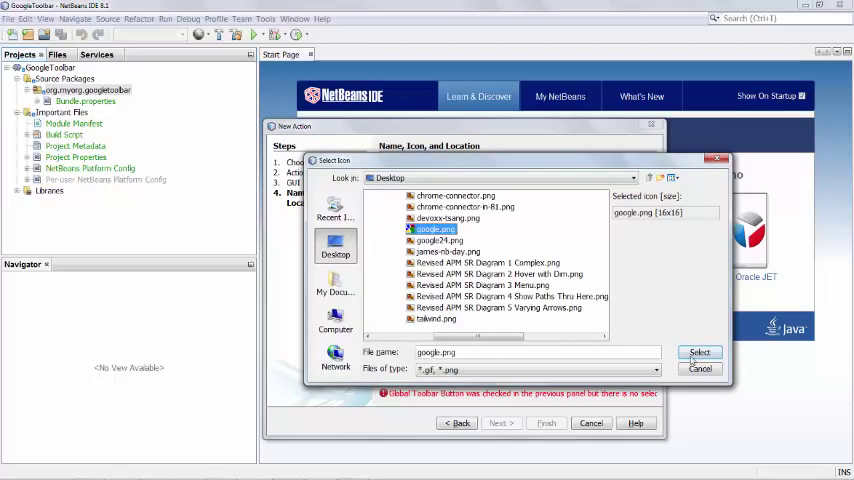
click(700, 352)
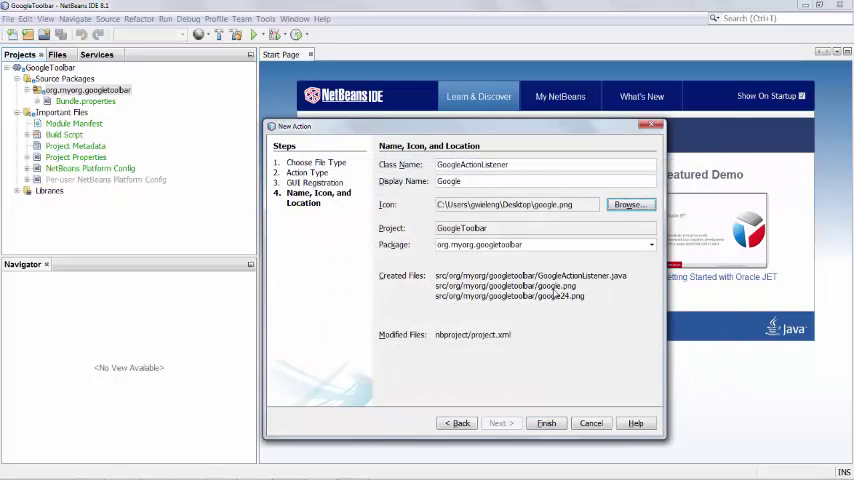
mouse_move(544, 368)
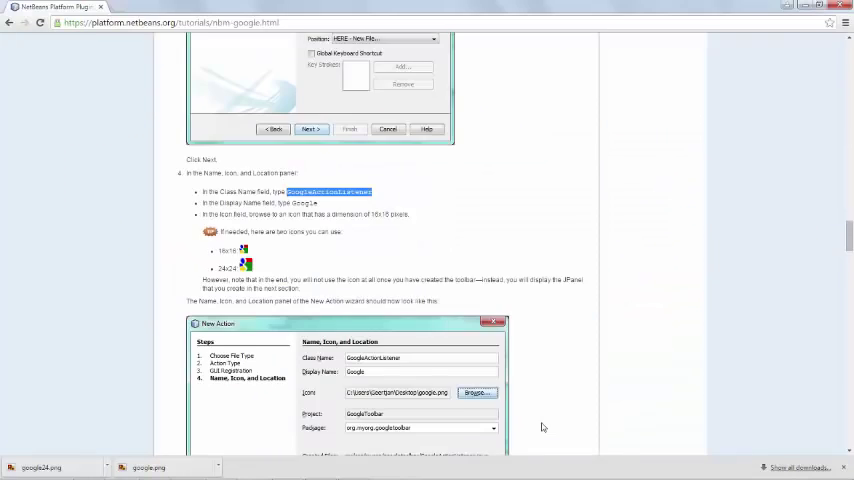
Scroll the tutorial to review the Name, Icon, and Location step again
scroll(down, 3)
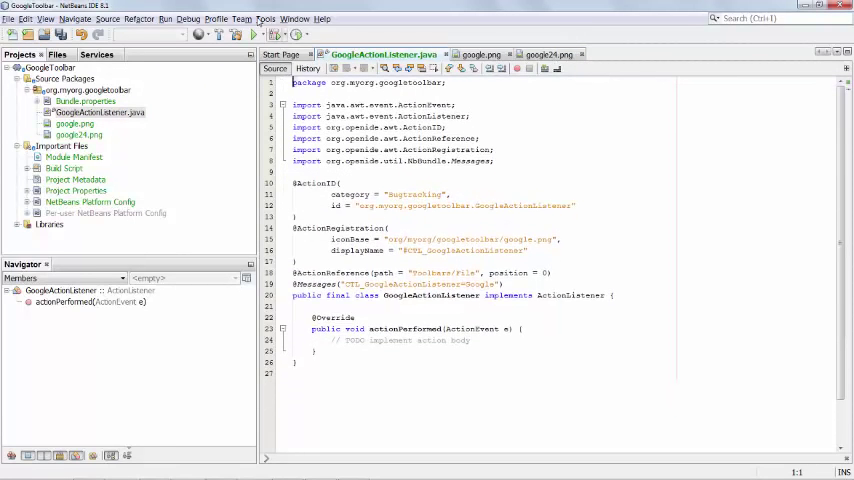
In Options > Fonts & Colors, set the editor font to Consolas 18 Bold and save
click(264, 18)
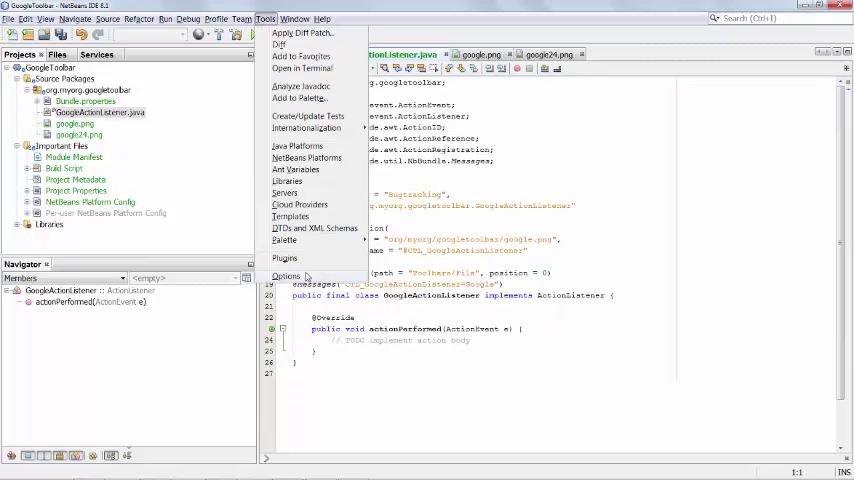
click(288, 276)
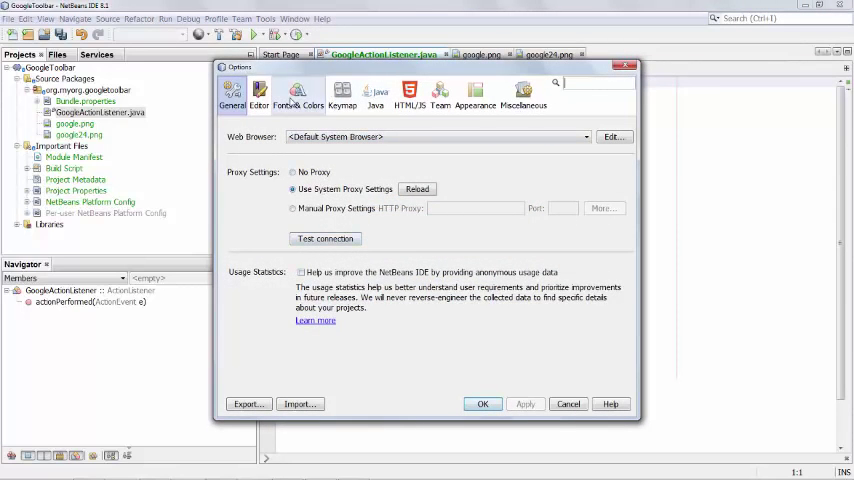
click(296, 92)
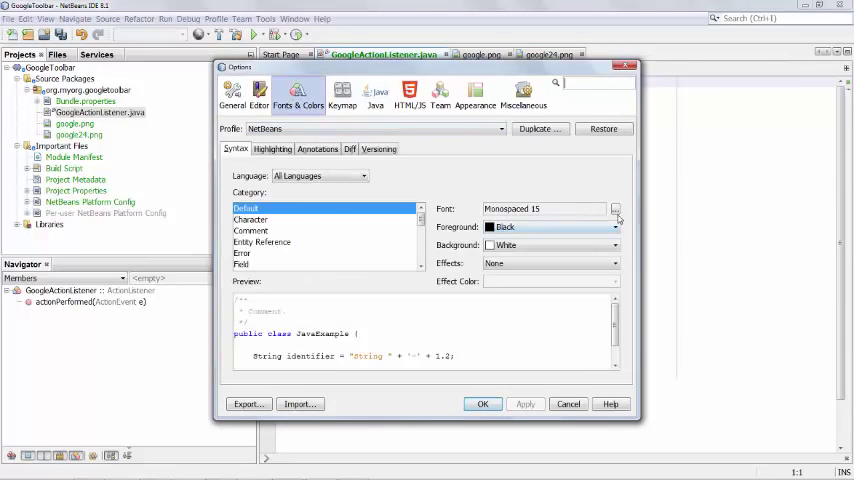
click(616, 208)
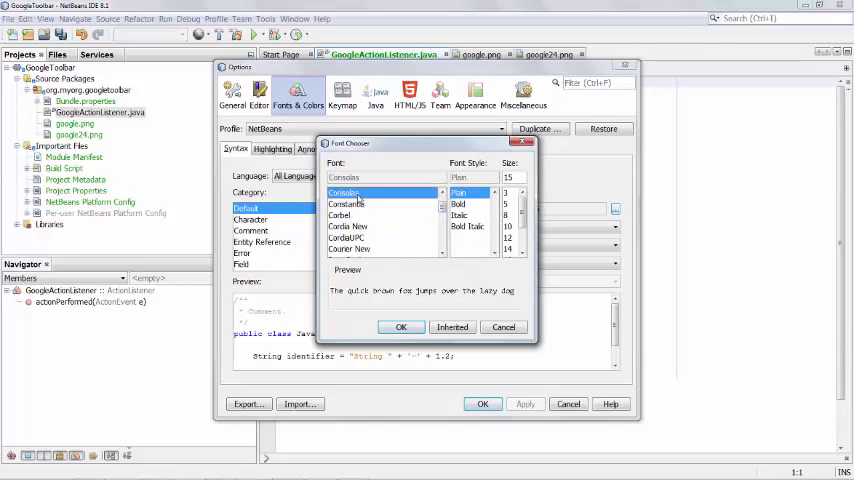
click(458, 204)
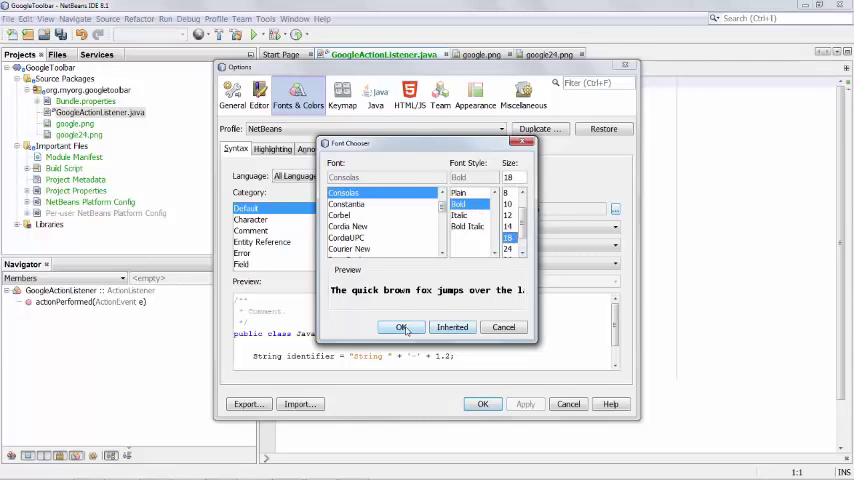
click(402, 328)
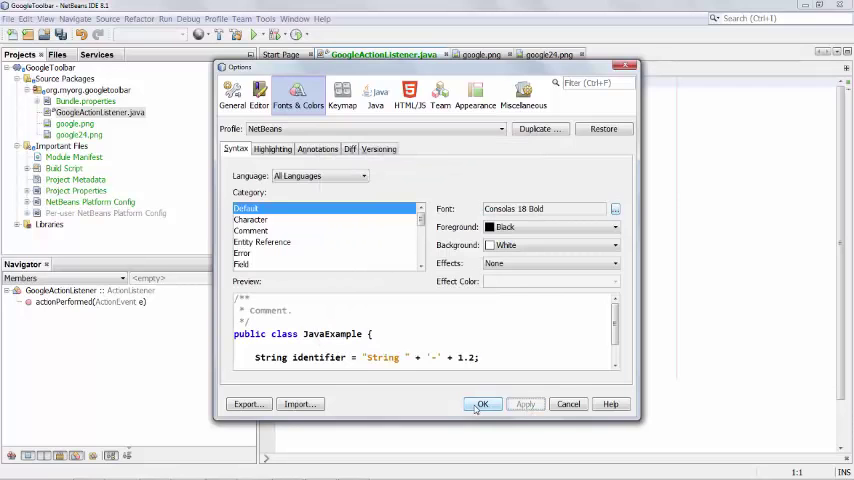
click(480, 404)
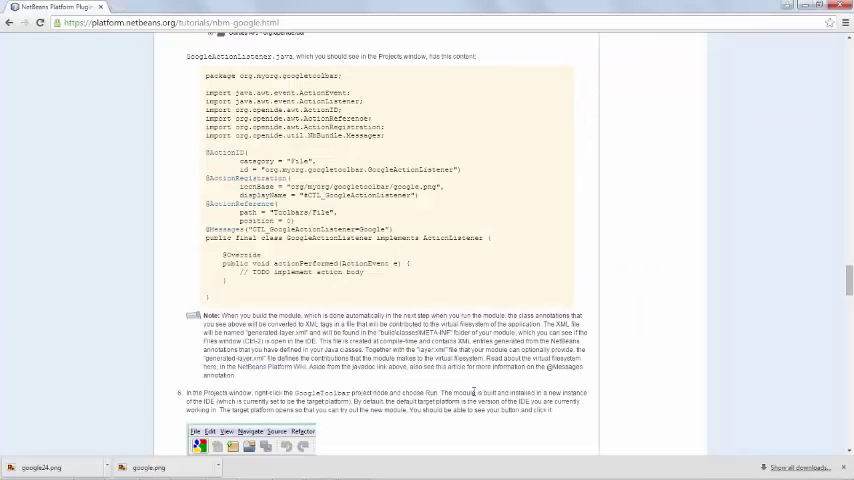
Scroll past the generated action code to the Creating the Toolbar section with its New JPanel Form steps
scroll(down, 3)
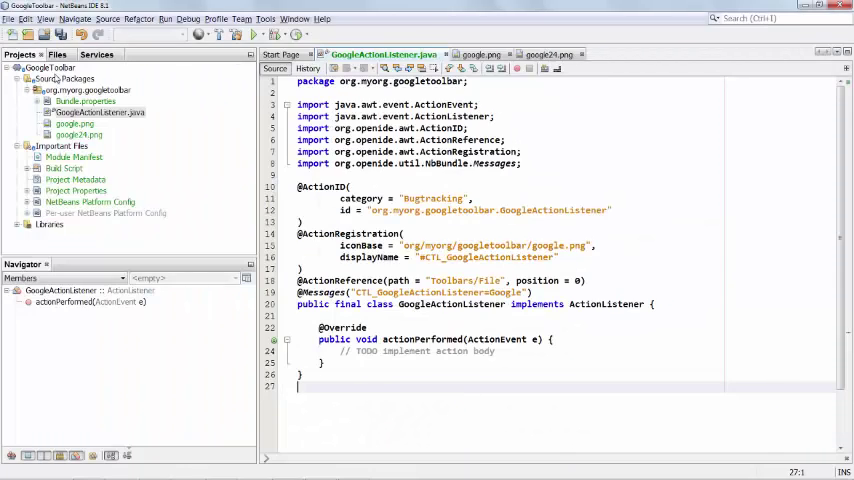
right_click(50, 66)
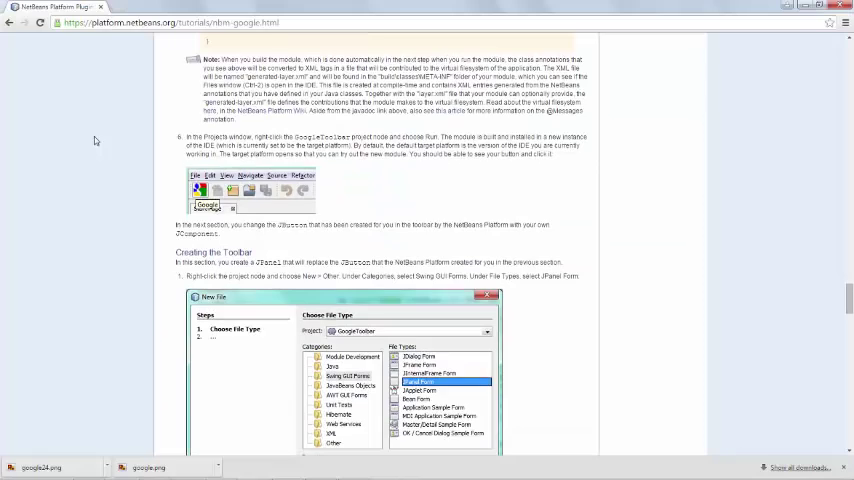
scroll(down, 3)
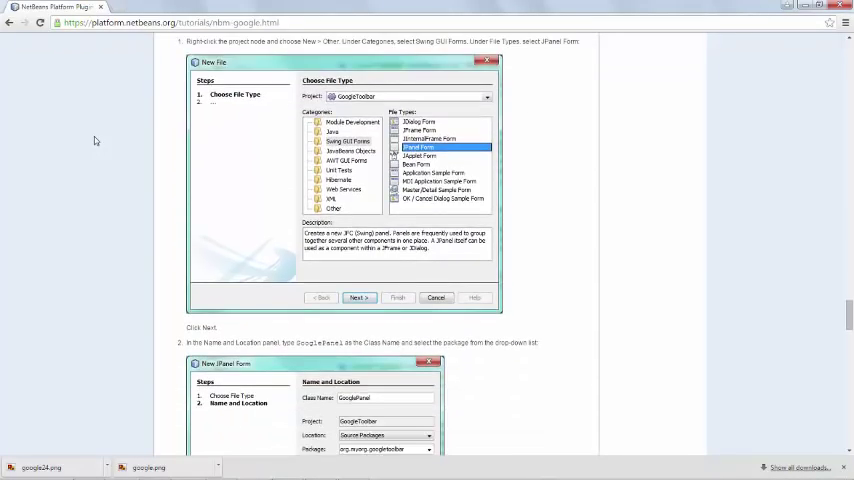
scroll(down, 3)
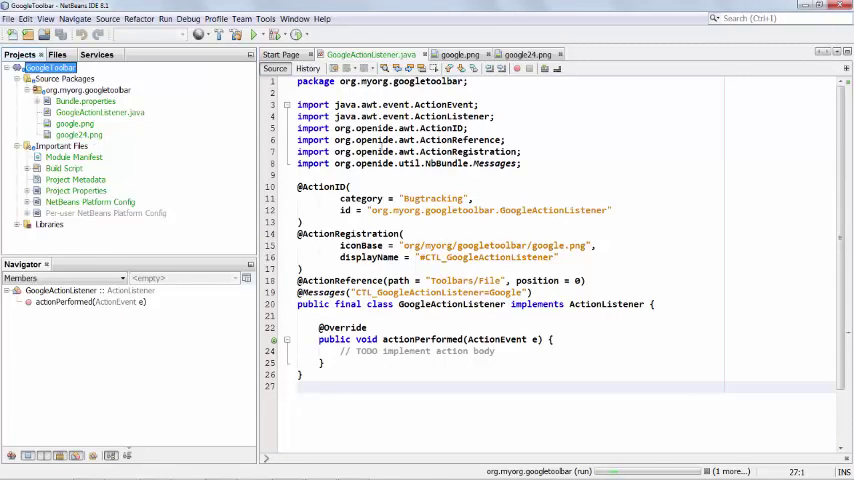
click(292, 18)
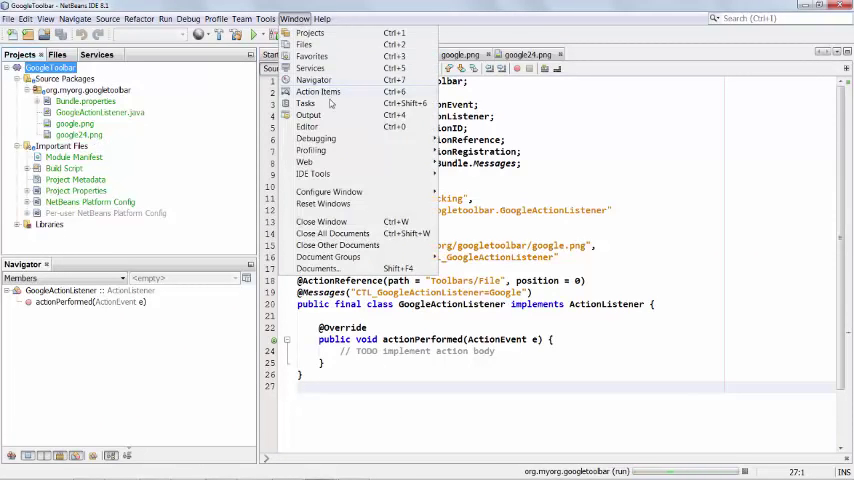
click(308, 114)
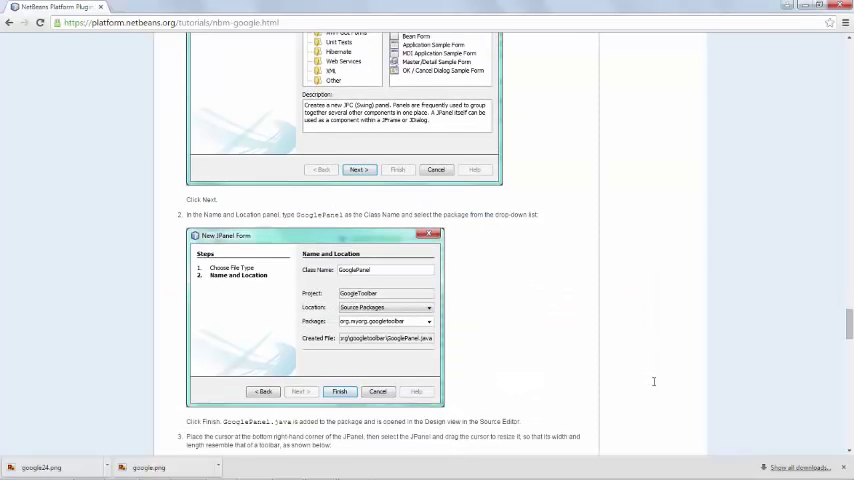
Scroll the Chrome tutorial through the JPanel form steps to the Presenter.Toolbar and search action code
scroll(down, 3)
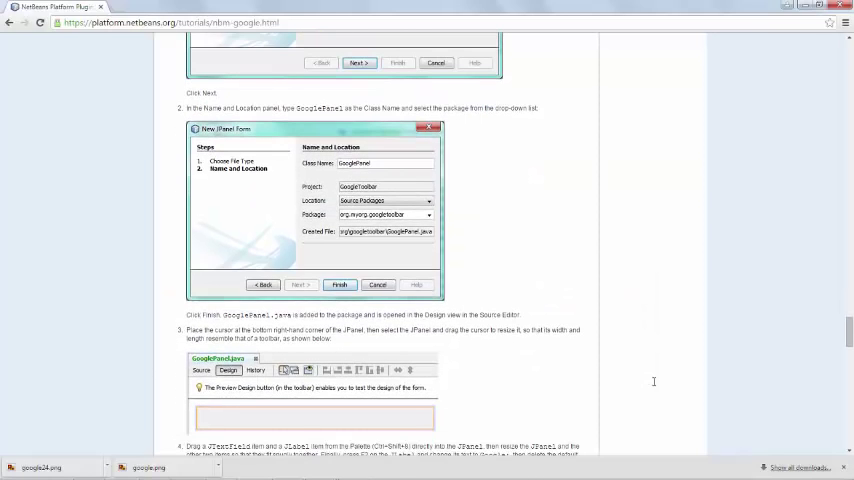
scroll(down, 3)
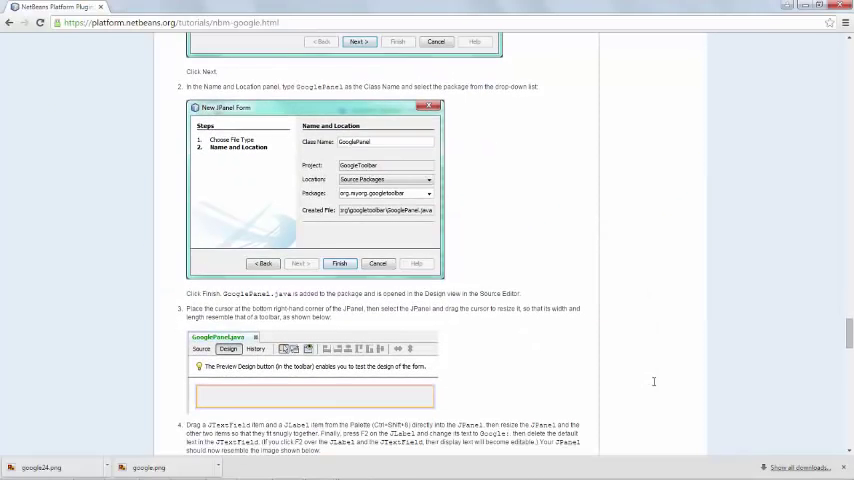
scroll(down, 3)
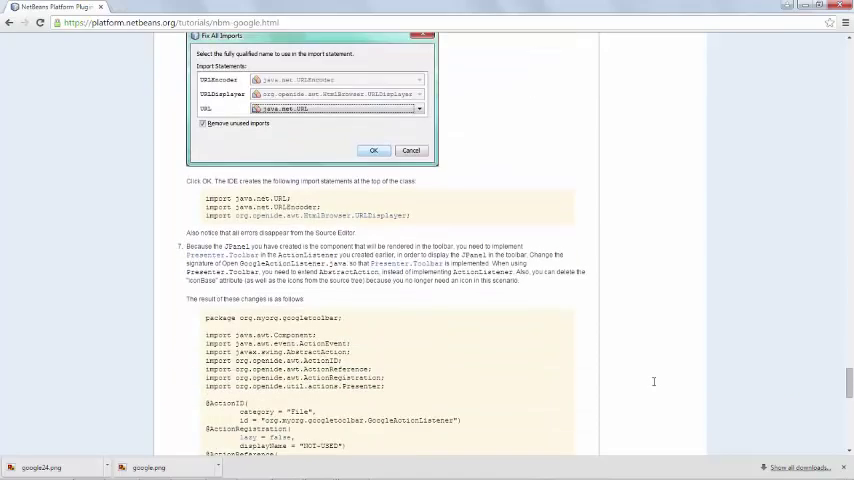
click(372, 150)
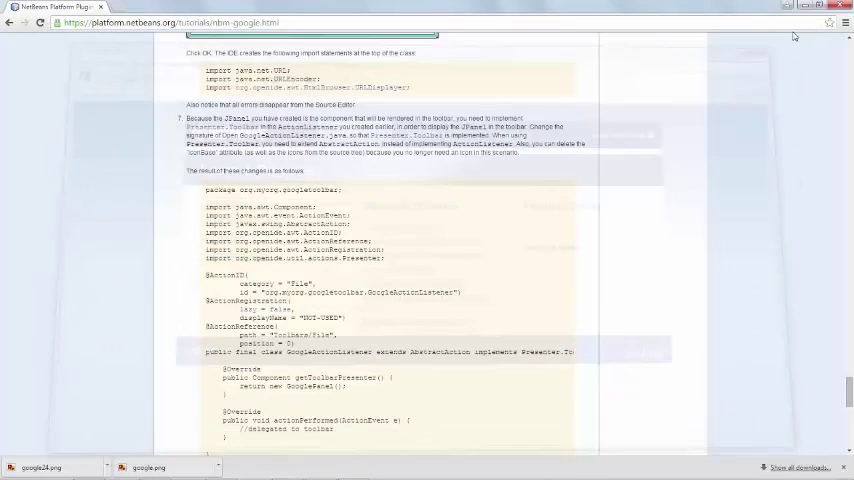
scroll(down, 3)
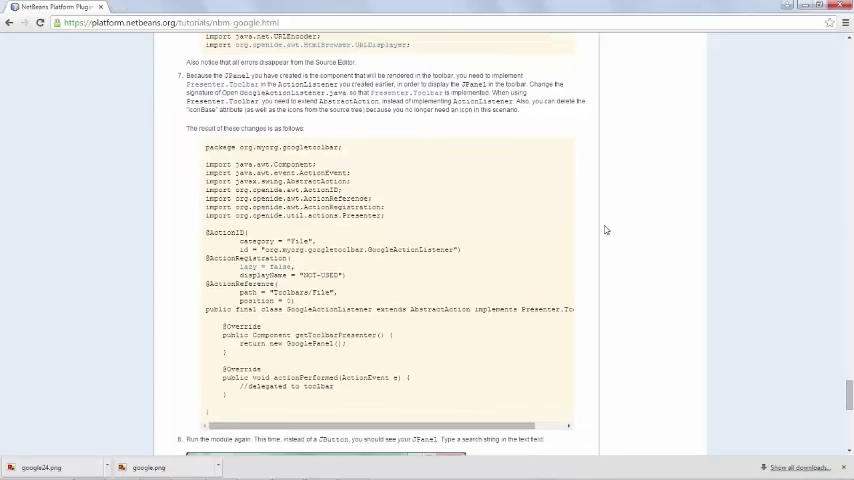
scroll(up, 3)
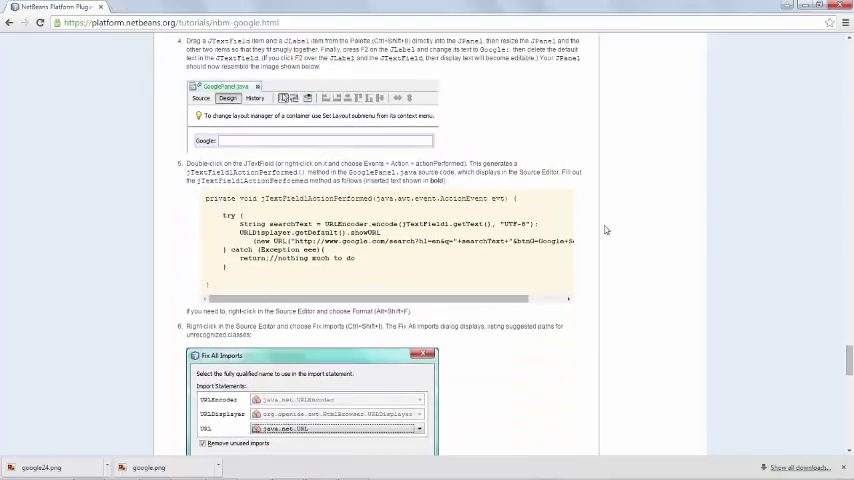
scroll(up, 3)
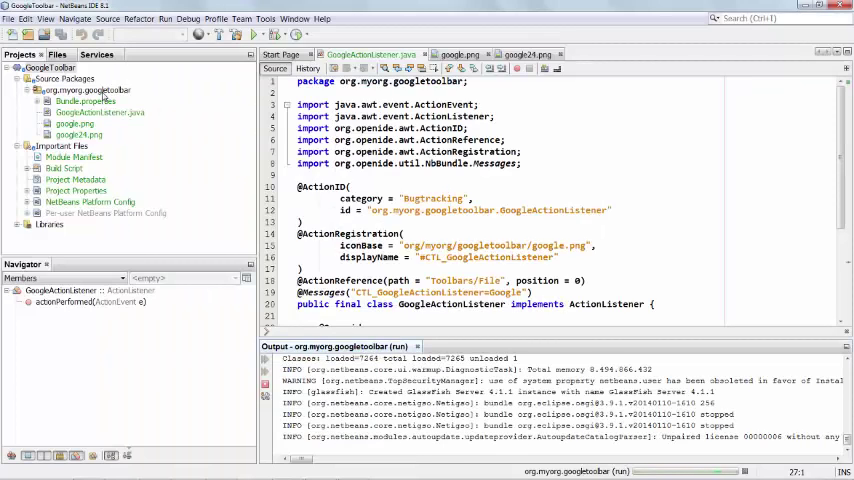
Add a Swing JPanel form named GooglePanel to the org.myorg.googletoolbar package via New > Other
right_click(90, 90)
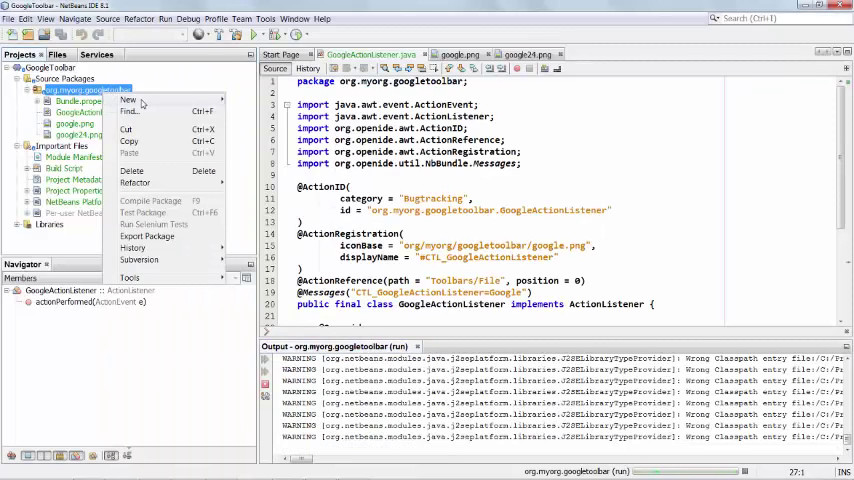
mouse_move(128, 100)
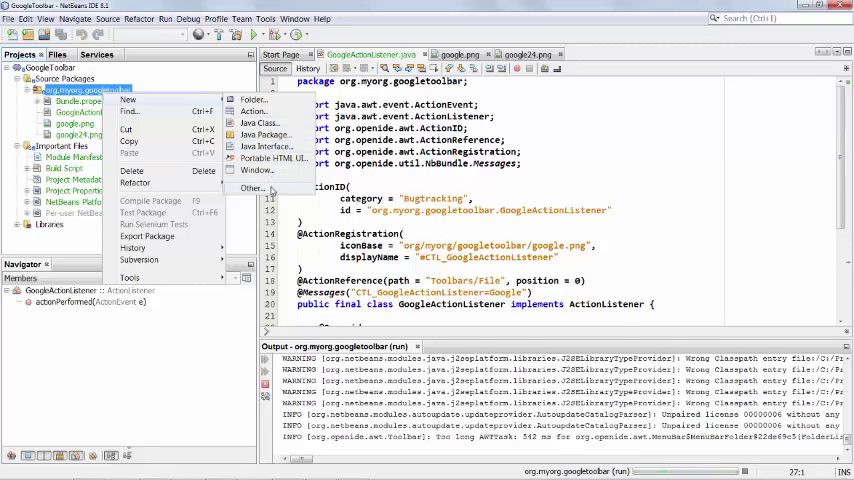
click(252, 188)
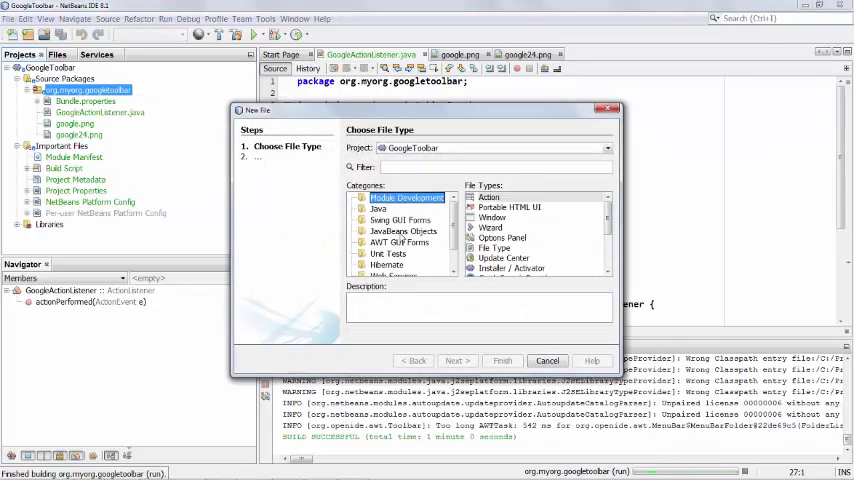
click(400, 220)
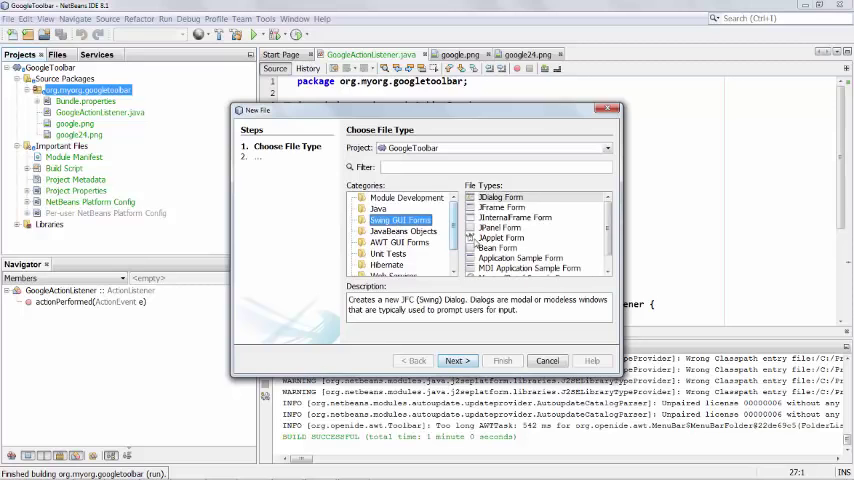
click(458, 360)
text(Google)
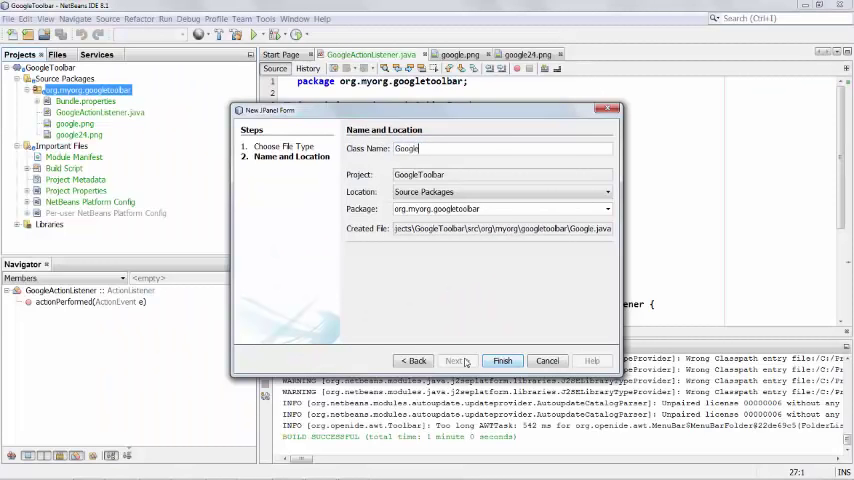
text(Panel)
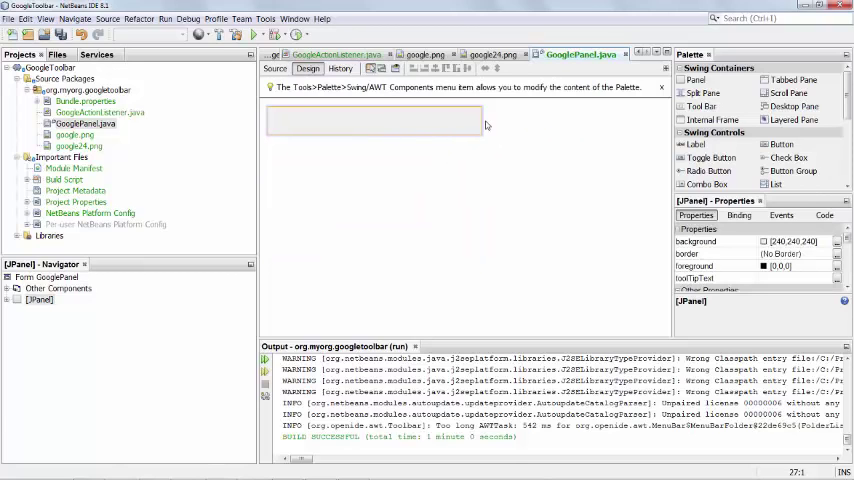
mouse_move(512, 136)
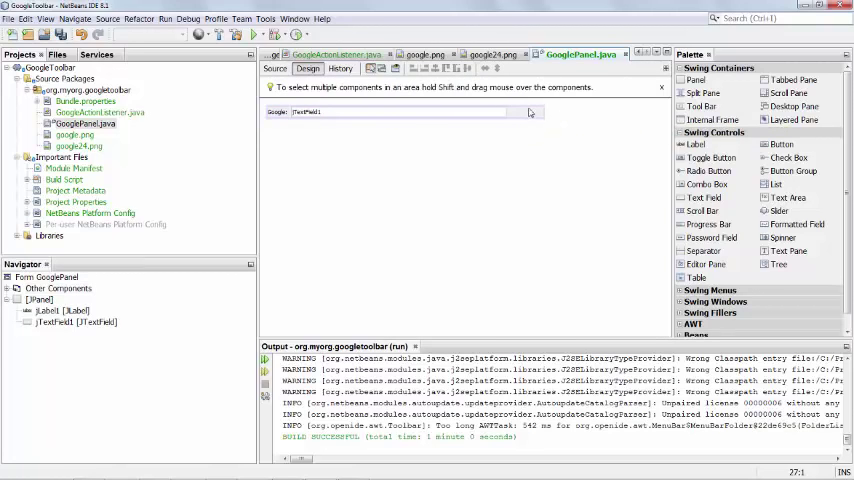
mouse_move(510, 112)
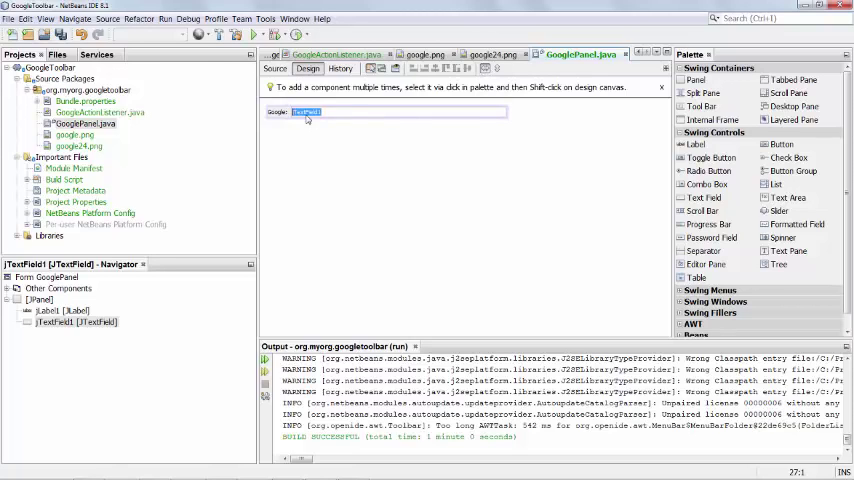
Clear the text field's default text so GooglePanel shows a Google: label and an empty field
click(314, 156)
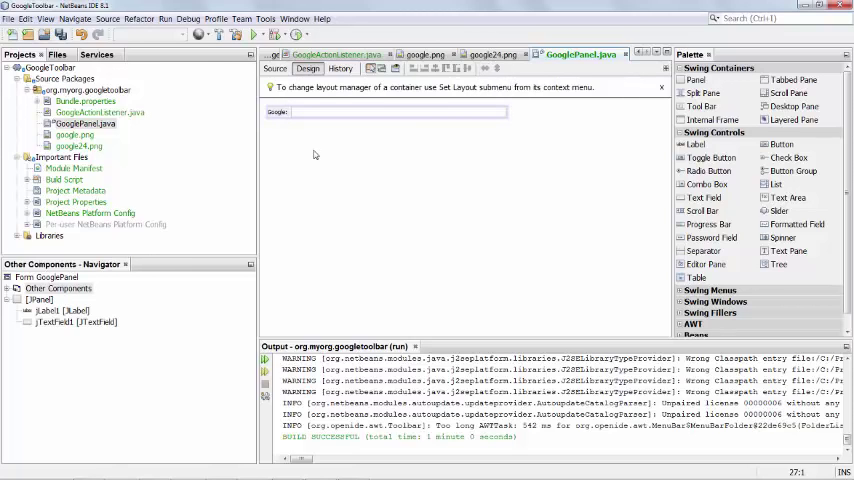
click(274, 68)
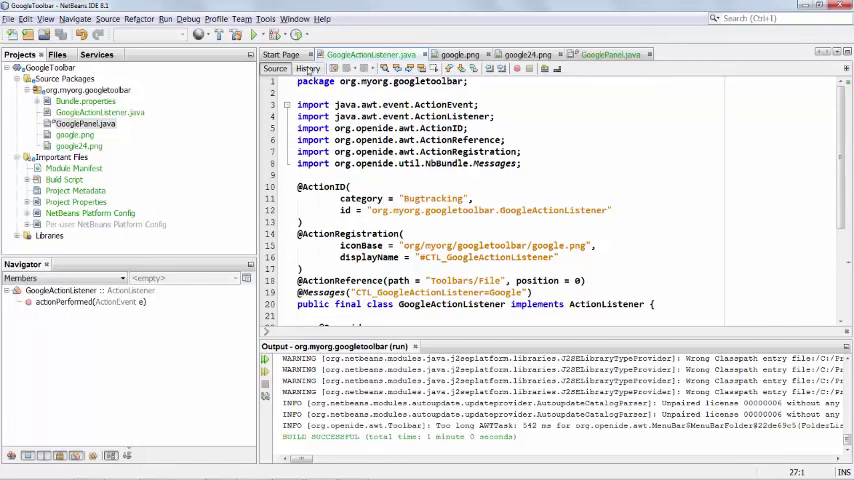
Generate the jTextField1ActionPerformed handler from the field's Events > Action menu and begin its try block
right_click(576, 54)
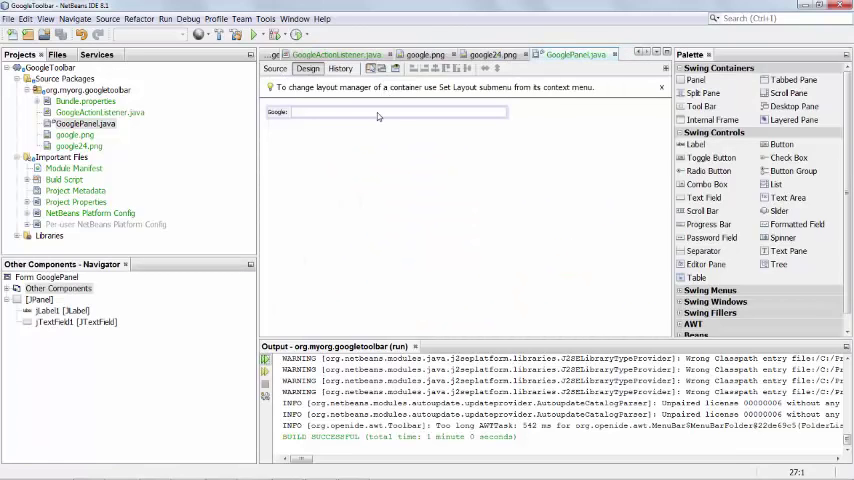
click(274, 68)
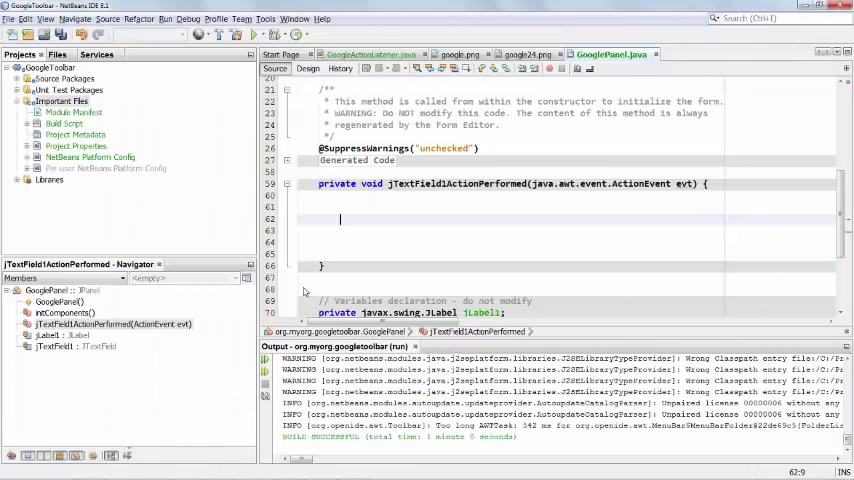
text(try)
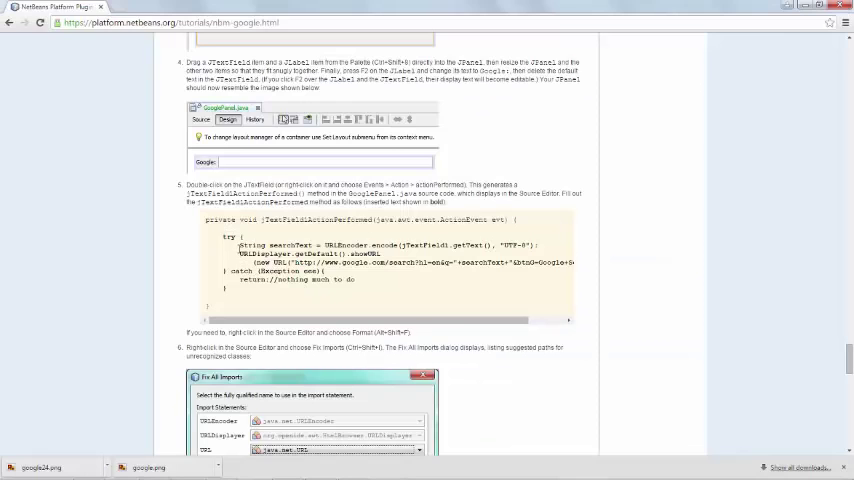
mouse_move(576, 272)
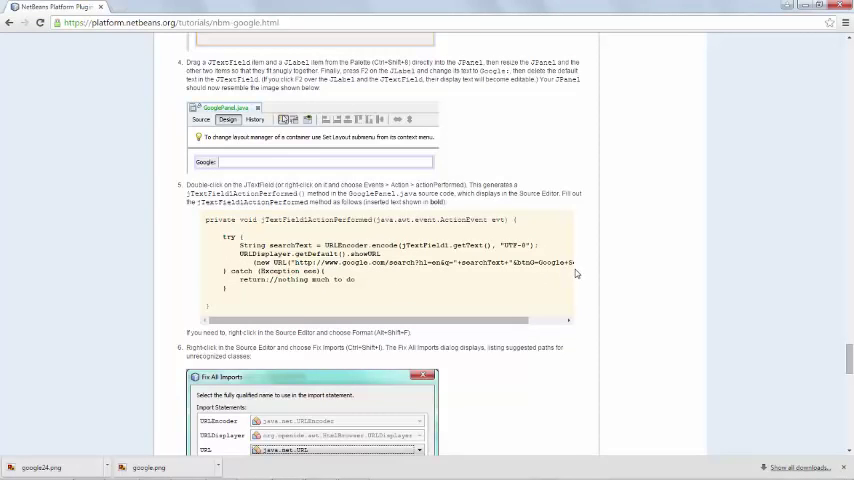
Copy the tutorial's URLEncoder/URLDisplayer.showURL try/catch into jTextField1ActionPerformed and save
drag(234, 244, 576, 262)
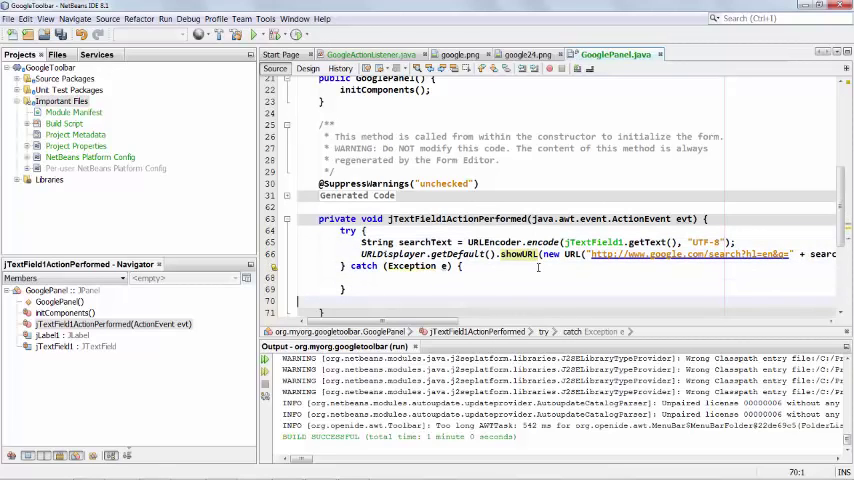
key(ctrl+s)
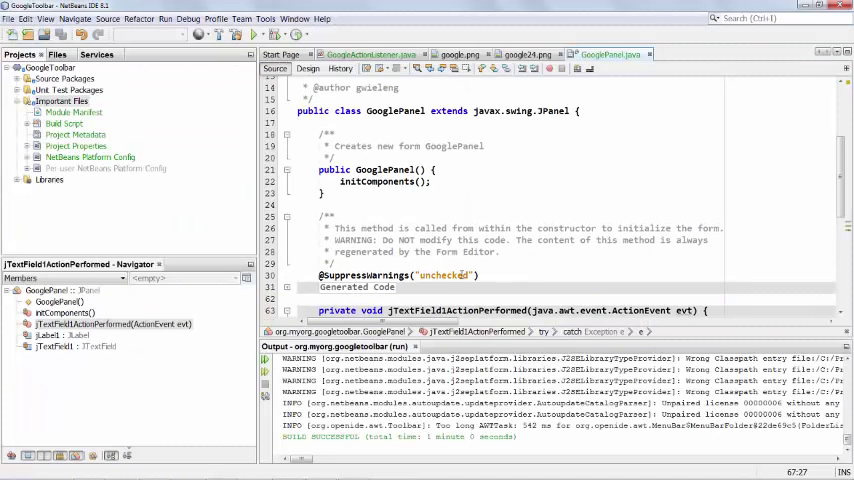
Change GoogleActionListener's declaration to extends AbstractAction implements Presenter.Toolbar
scroll(down, 3)
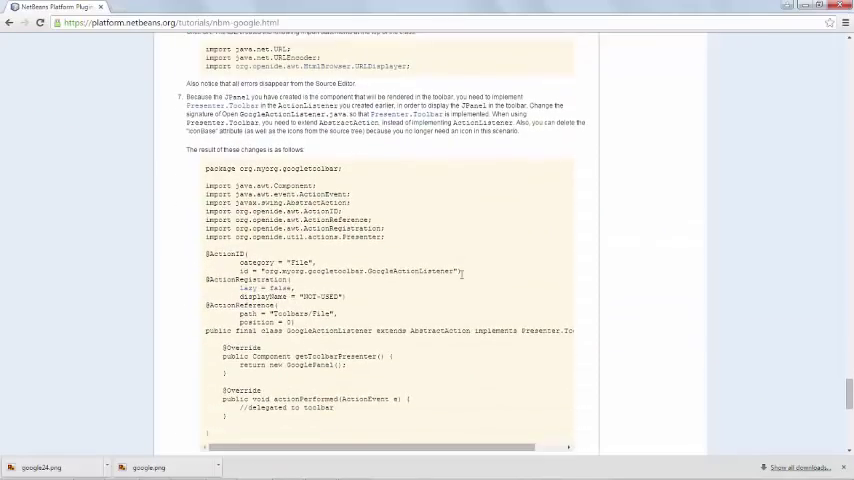
scroll(down, 3)
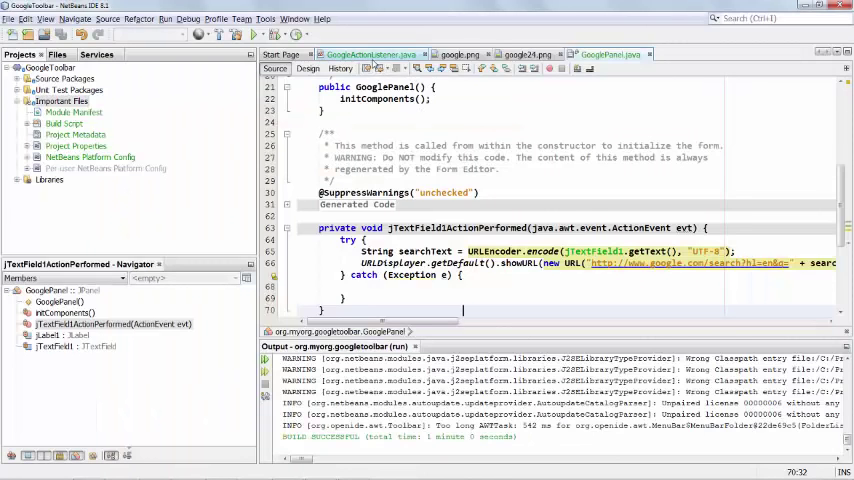
click(370, 54)
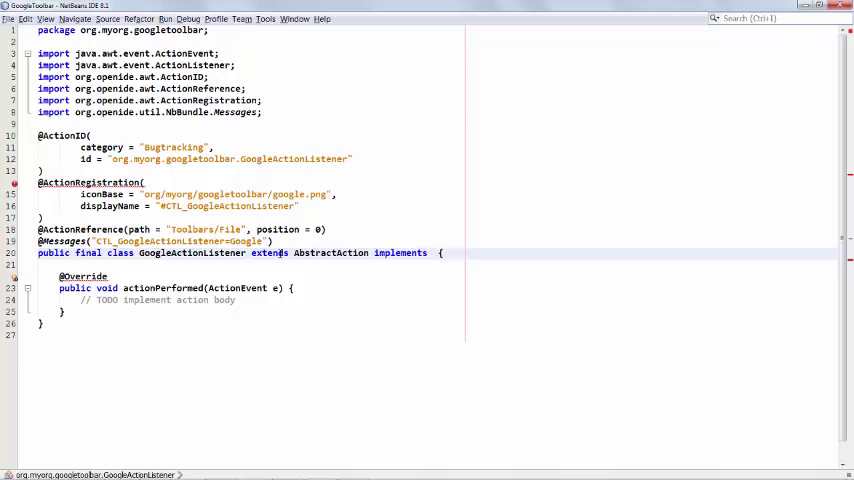
text(Presenter.)
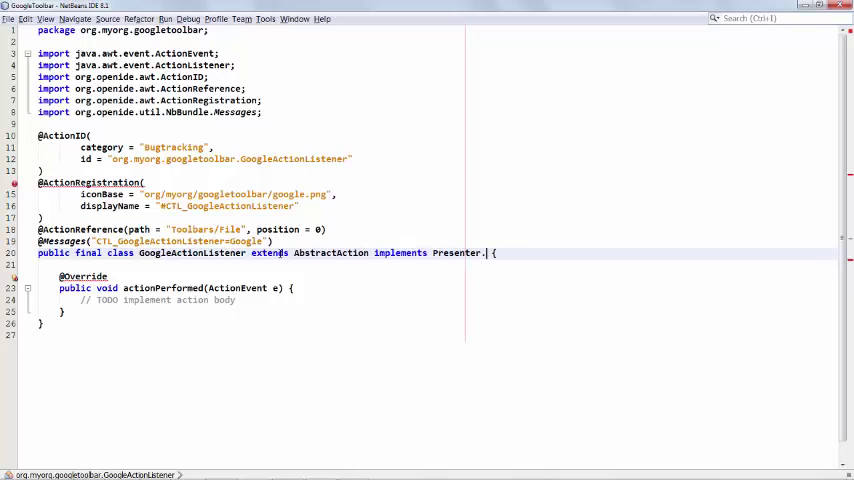
text(Toolbar)
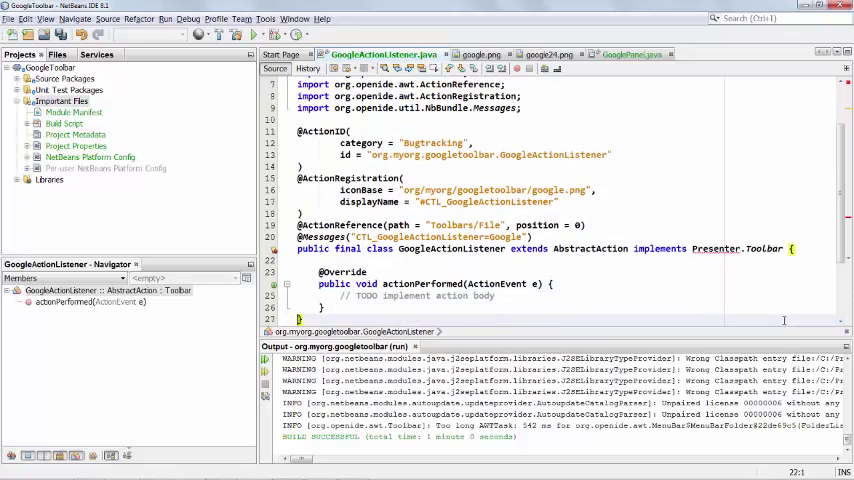
Add the Utilities API module dependency, found by filtering for 'presenter toolbar'
scroll(up, 3)
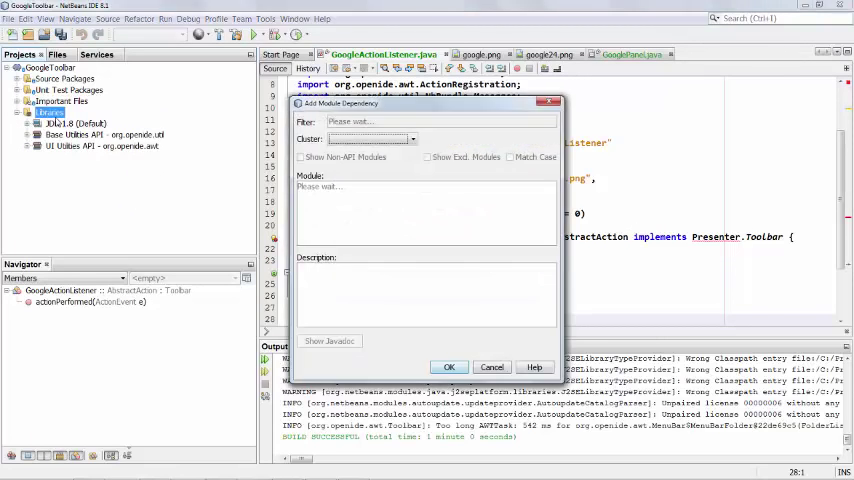
text(presenter.)
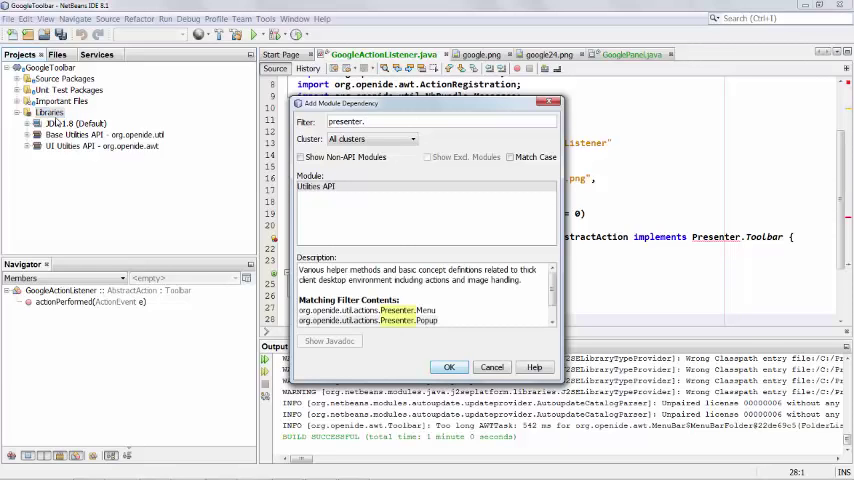
text(t)
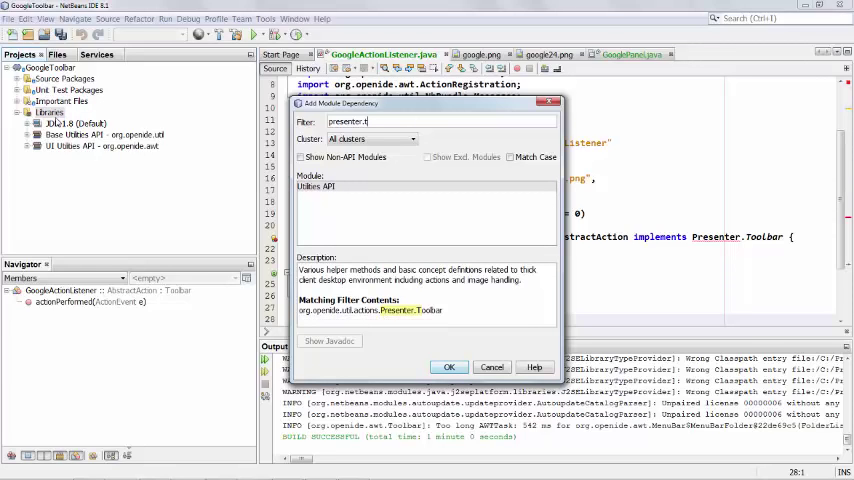
text(ool)
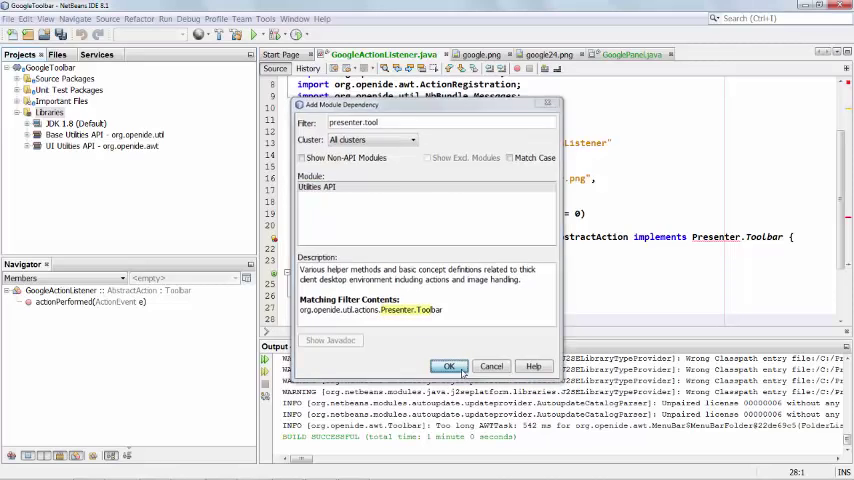
click(448, 366)
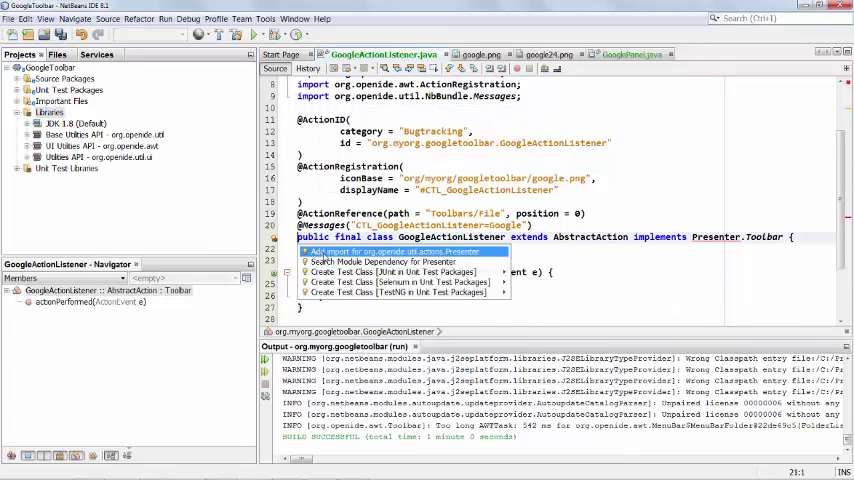
Use the editor hints to import Presenter and generate the getToolbarPresenter stub
click(396, 252)
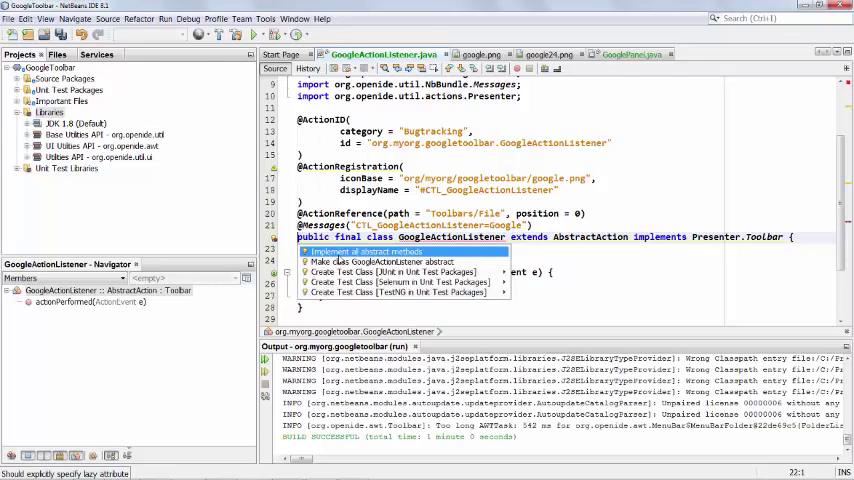
click(364, 252)
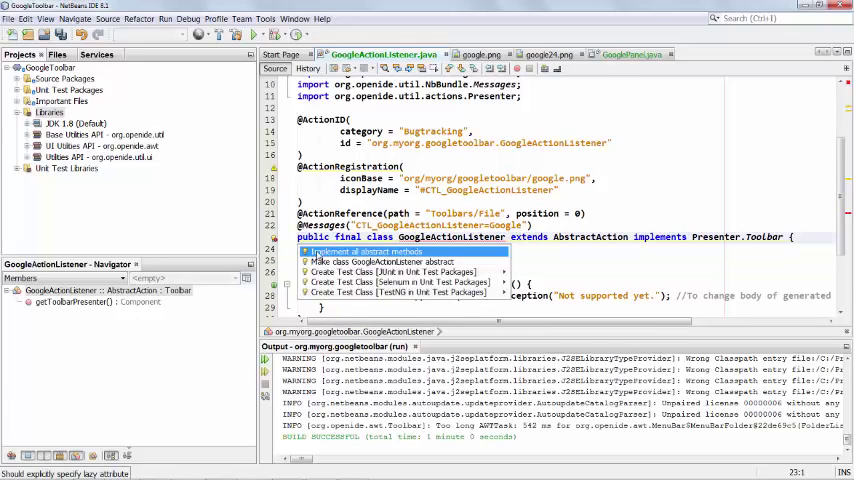
click(362, 252)
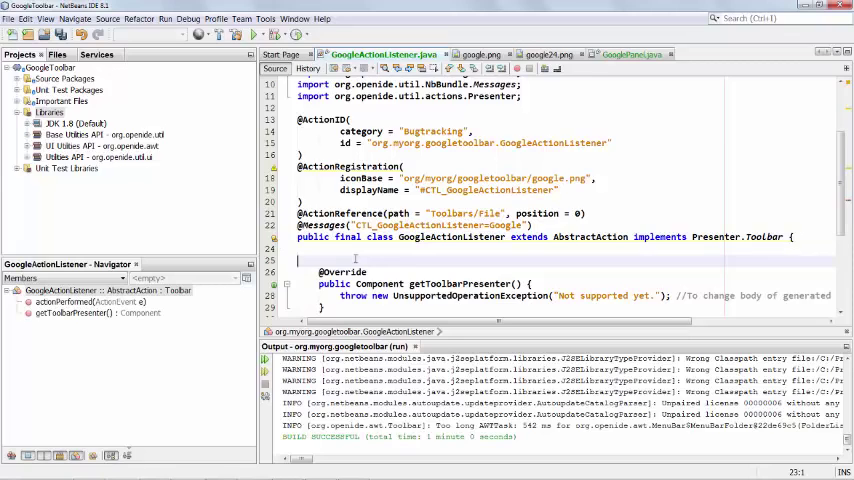
scroll(down, 3)
text(lazy =)
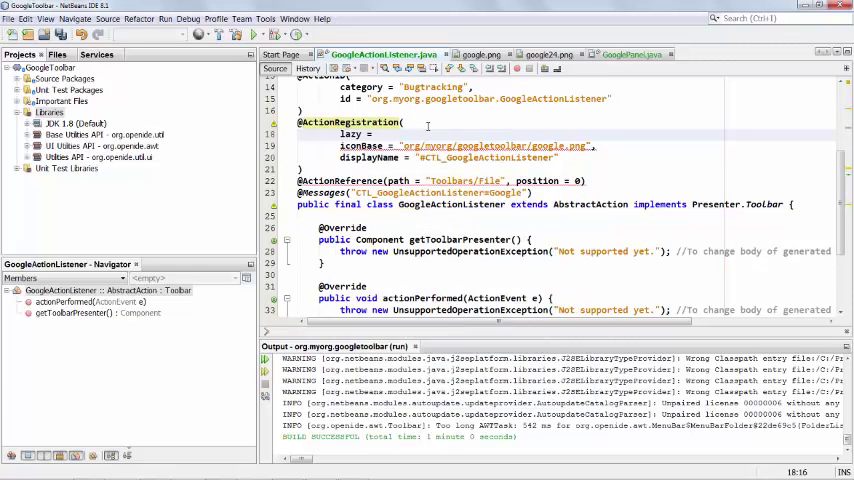
text(false,)
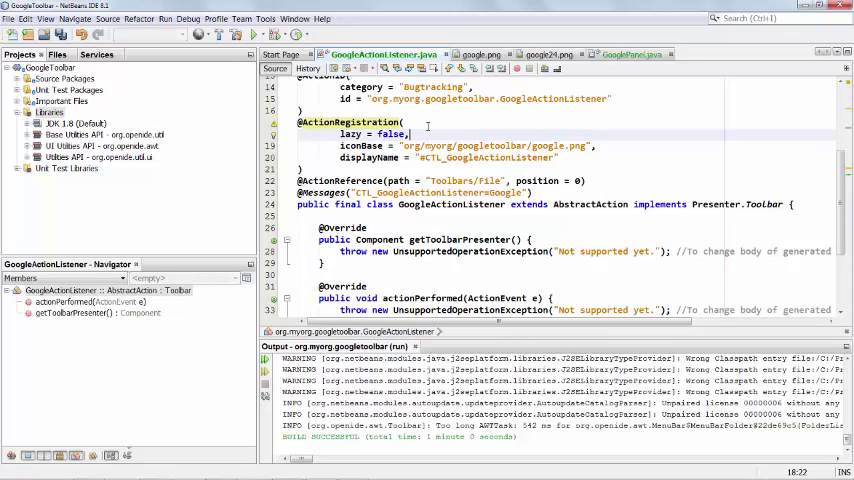
double_click(390, 132)
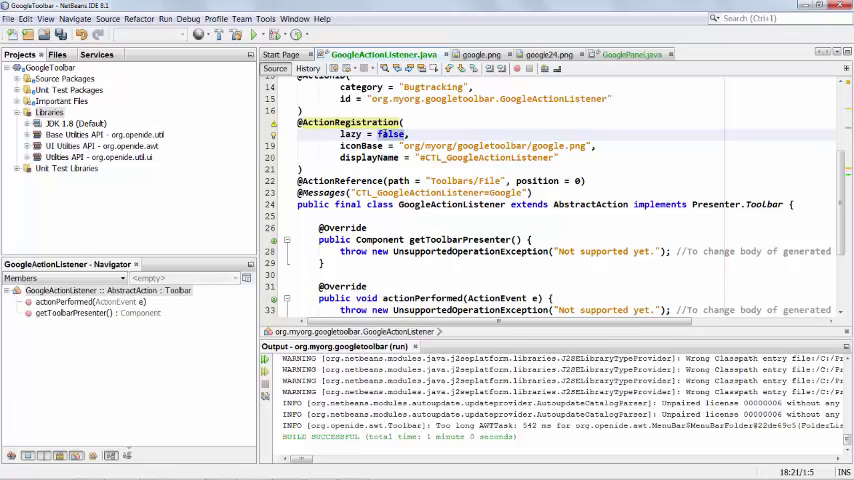
text(true)
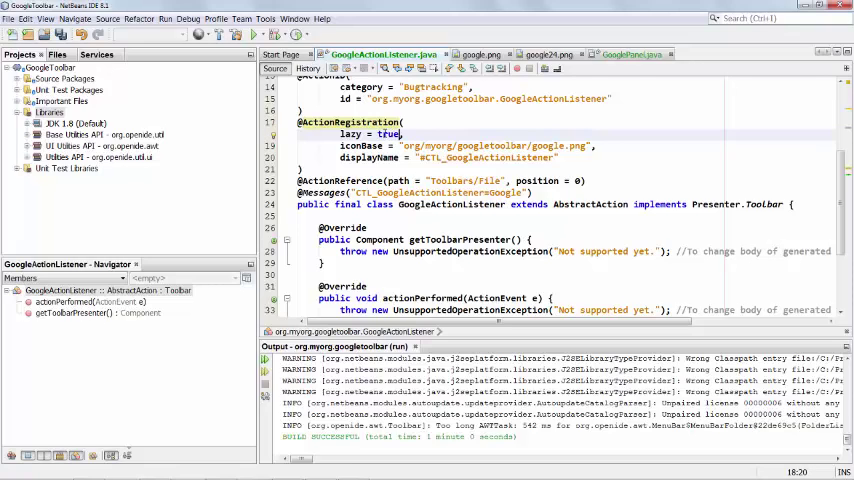
key(ctrl+s)
text(return new)
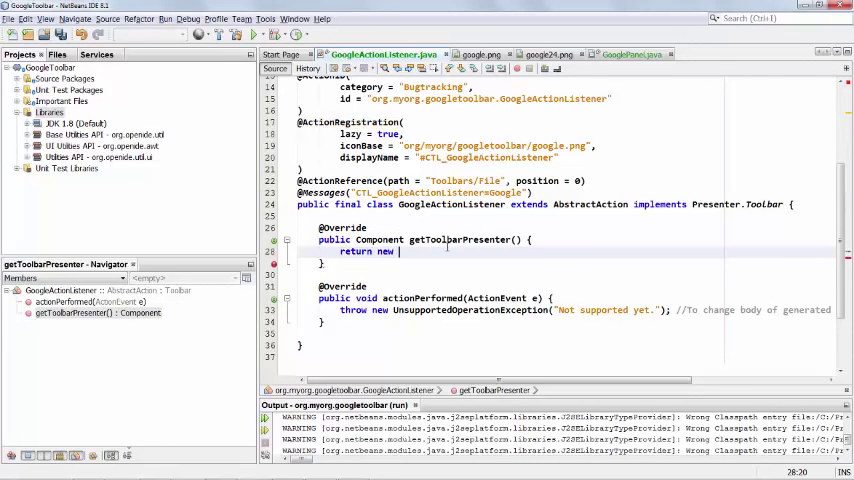
Return new GooglePanel() from getToolbarPresenter, replace actionPerformed's throw with //delegate to toolbar, and run the module
text(Goof)
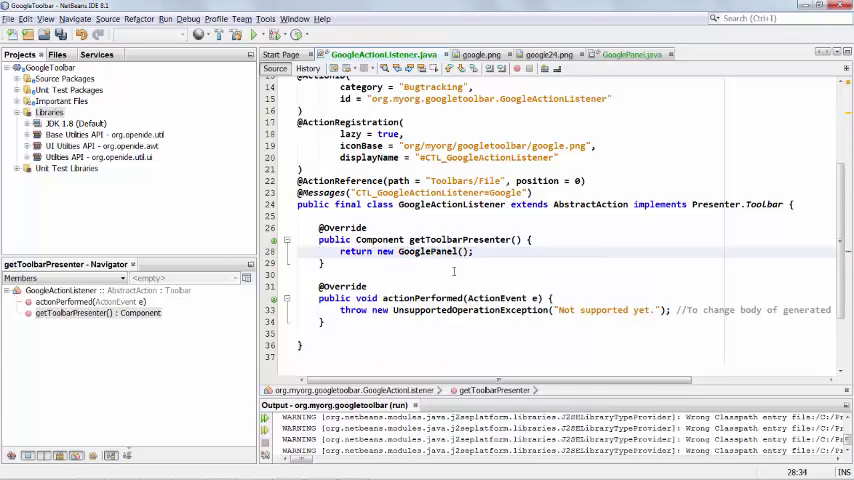
double_click(470, 308)
text(//dele)
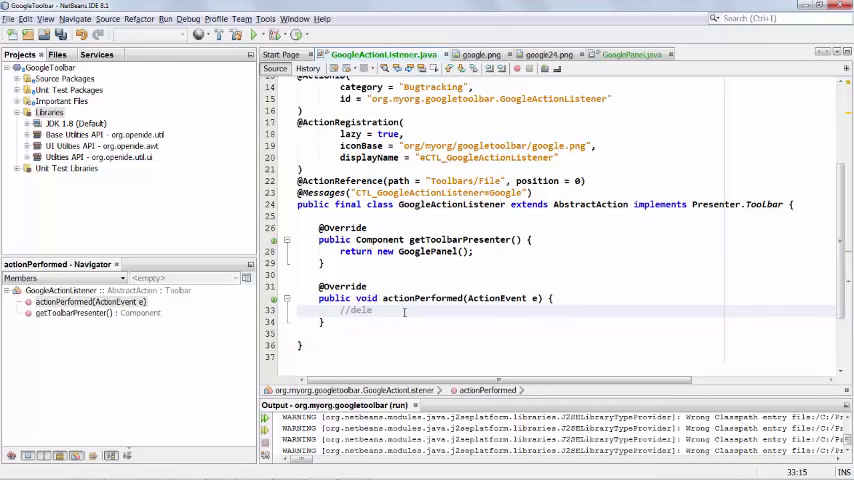
text(gate to)
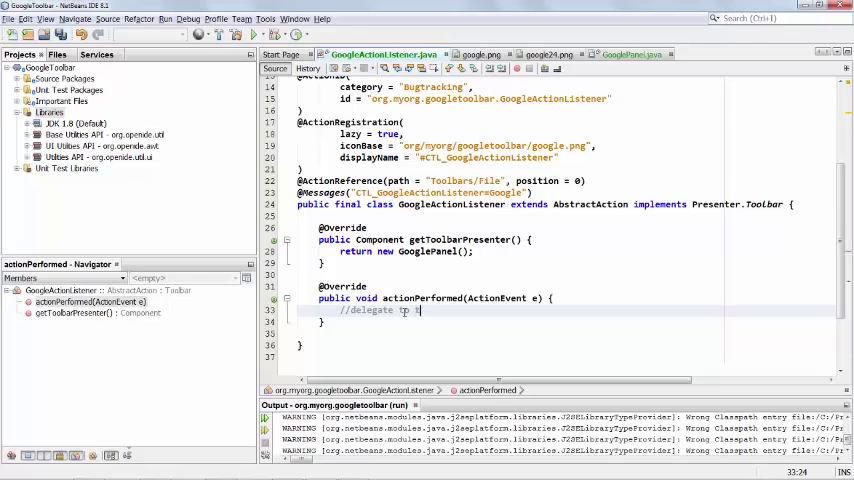
text(toolba)
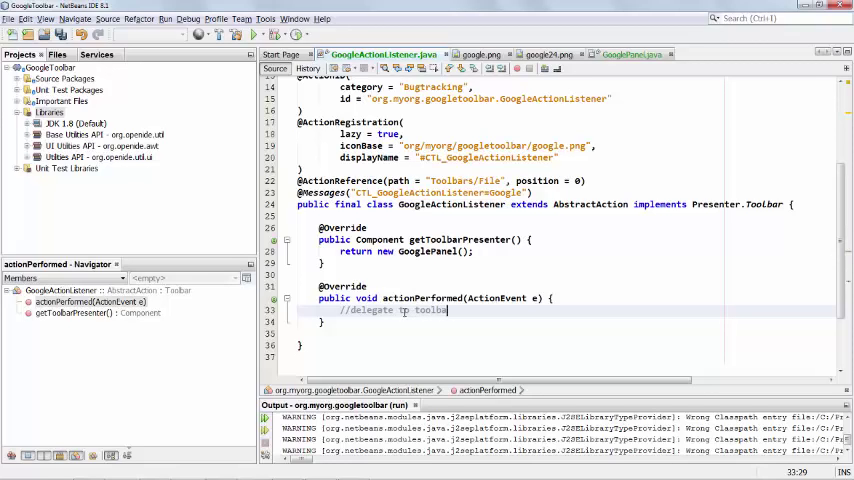
text(r)
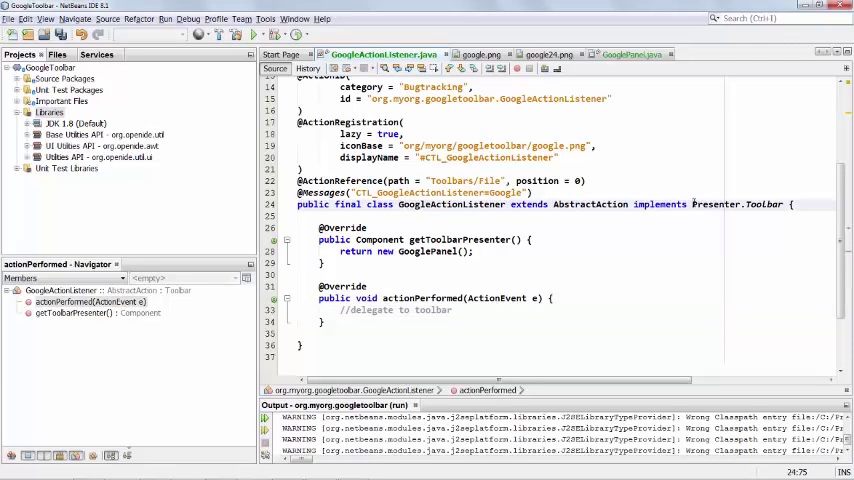
click(764, 204)
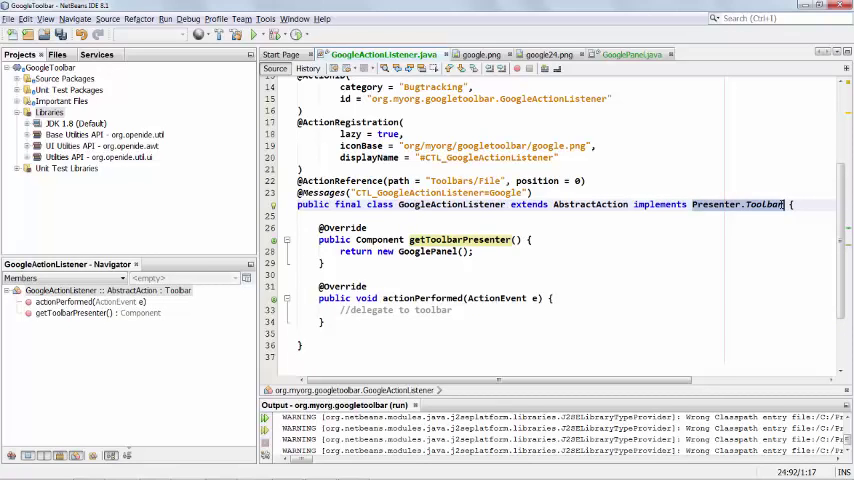
mouse_move(572, 256)
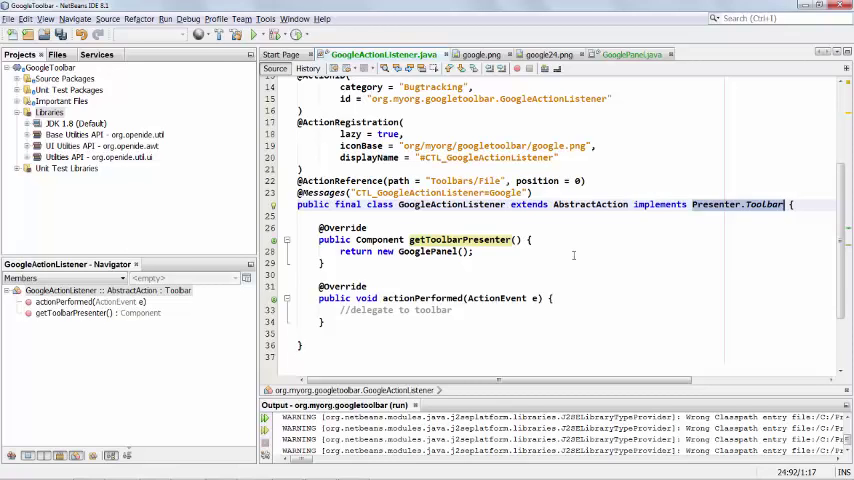
key(ctrl+s)
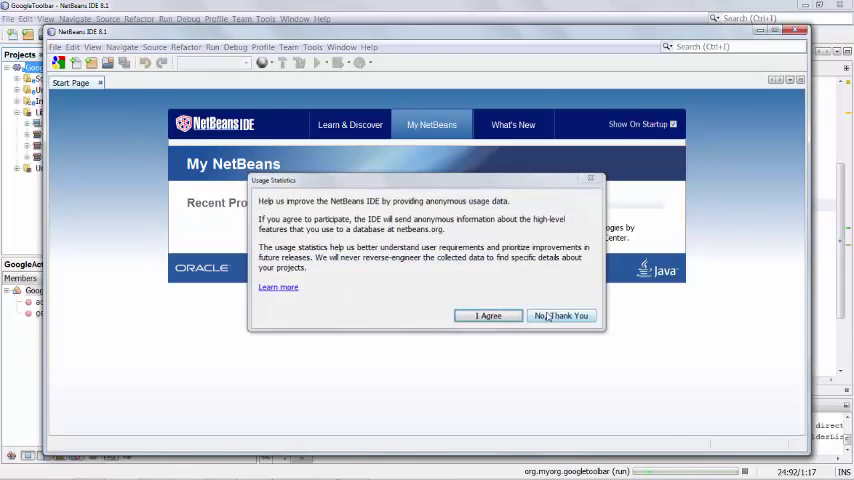
Decline the Usage Statistics request with 'No, Thank You' in the test IDE
click(560, 316)
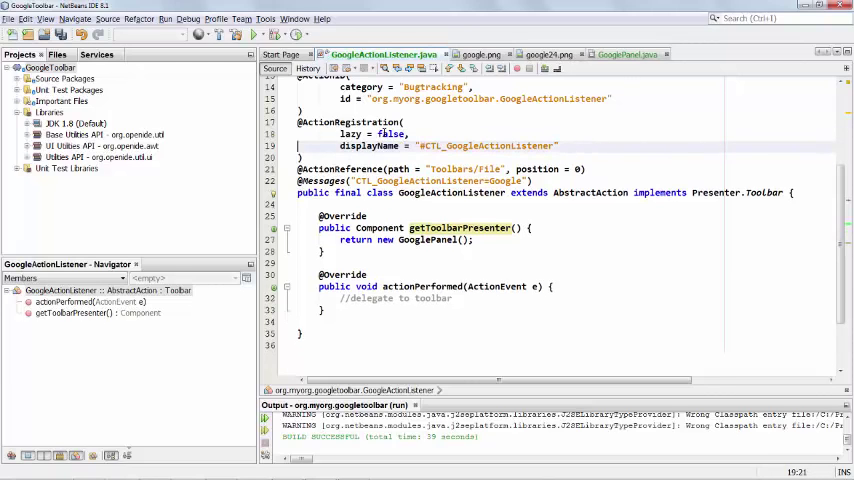
Save GoogleActionListener without the iconBase line and bring up the GoogleToolbar project actions
key(ctrl+s)
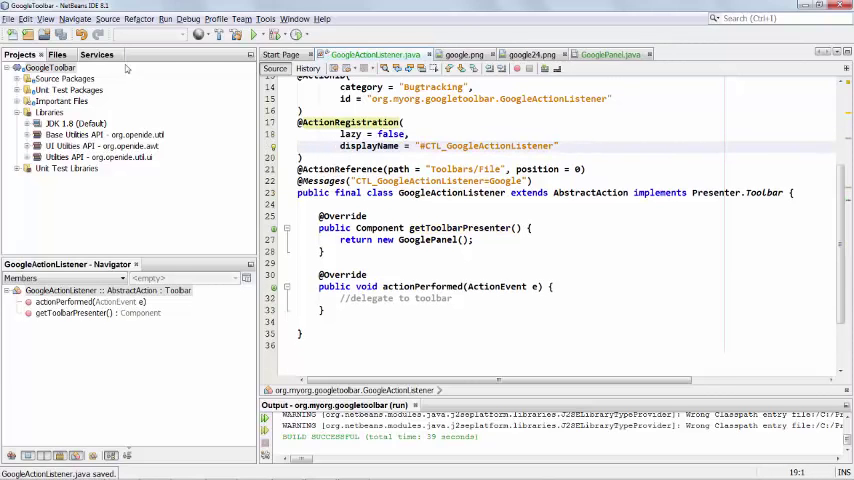
right_click(50, 68)
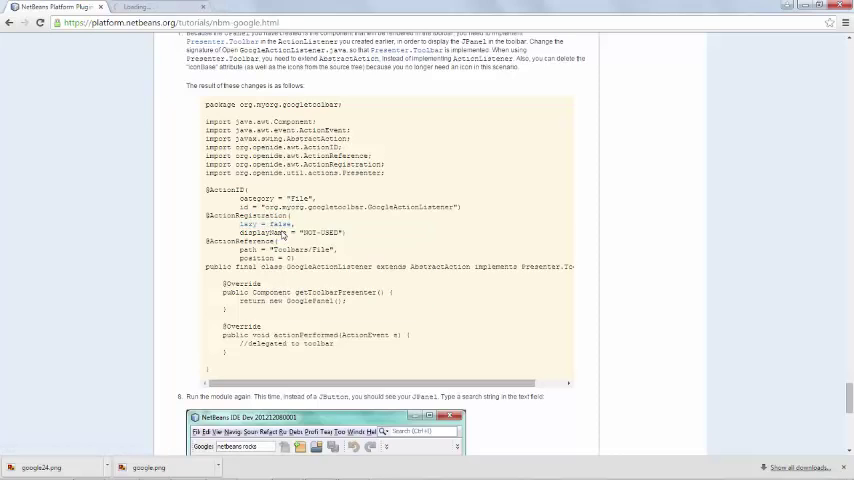
mouse_move(150, 6)
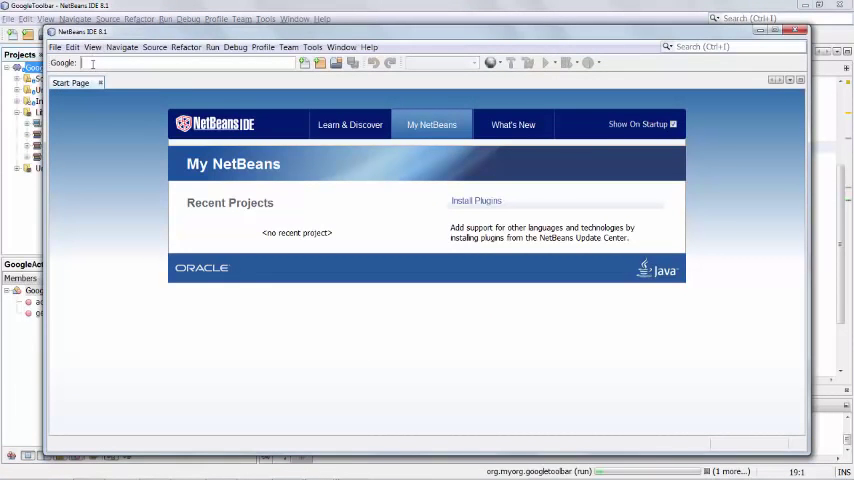
Enter 'netb' into the Google search field on the test IDE's toolbar
text(netb)
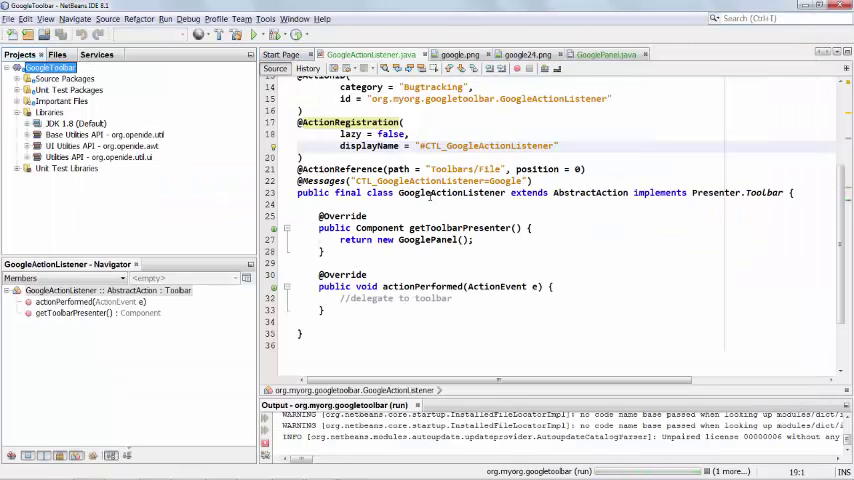
click(612, 54)
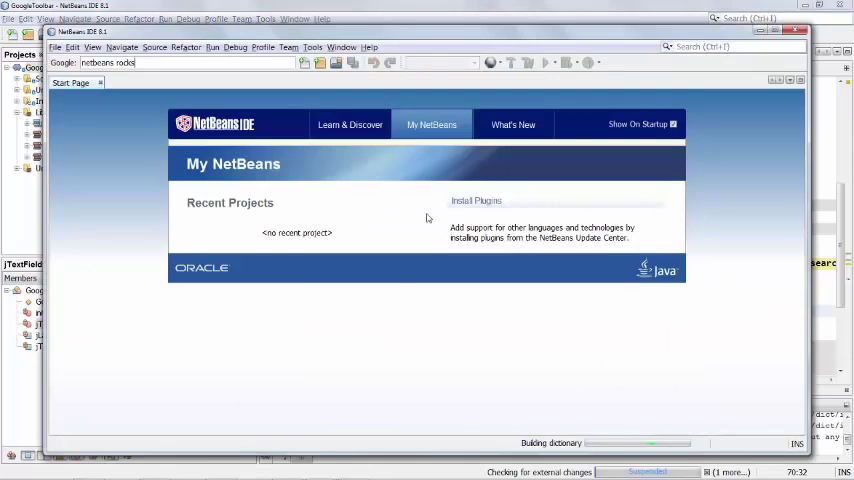
mouse_move(362, 172)
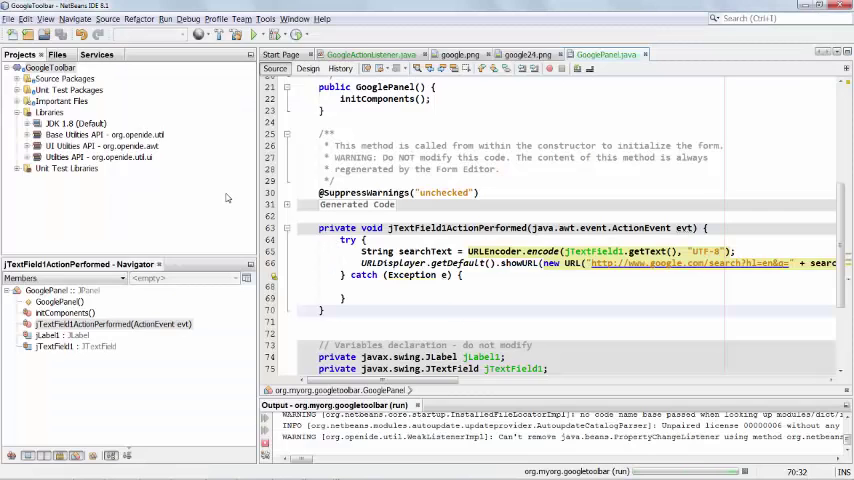
Inspect the Utilities API library dependency and return to the GoogleActionListener source
click(100, 156)
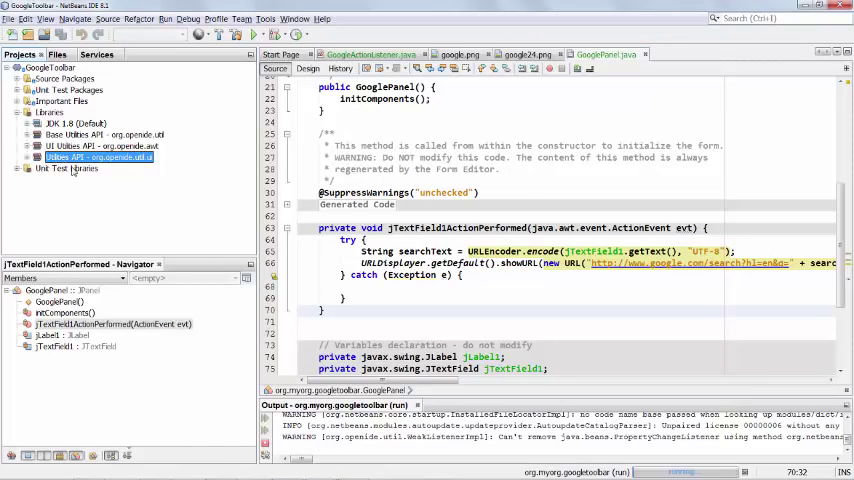
mouse_move(150, 172)
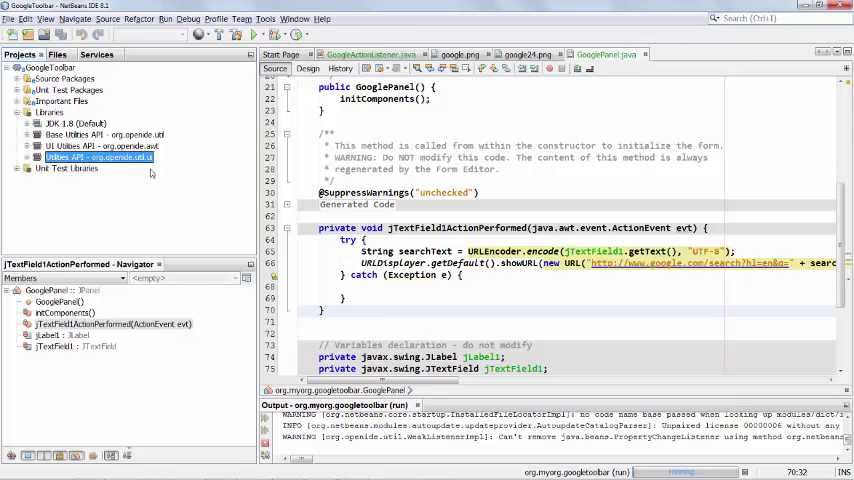
mouse_move(844, 250)
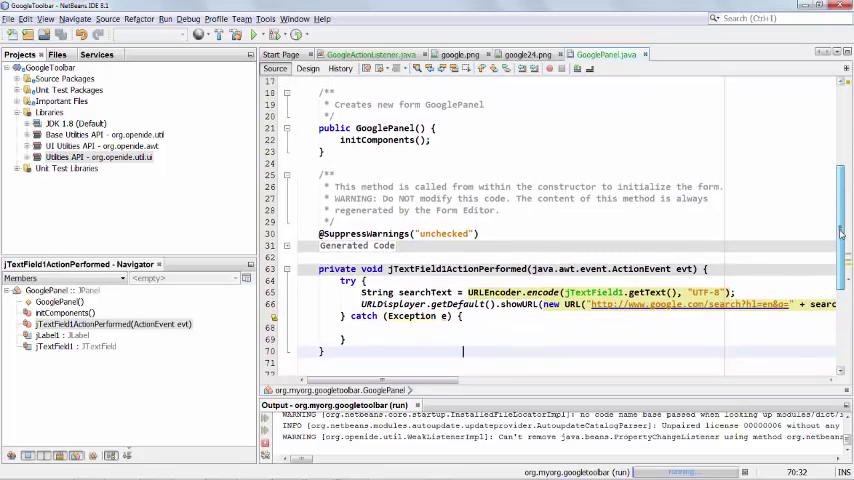
scroll(up, 3)
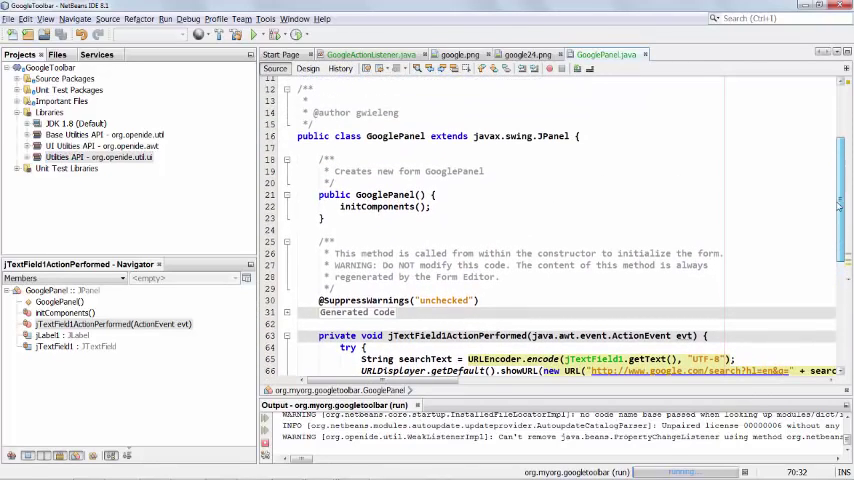
click(370, 54)
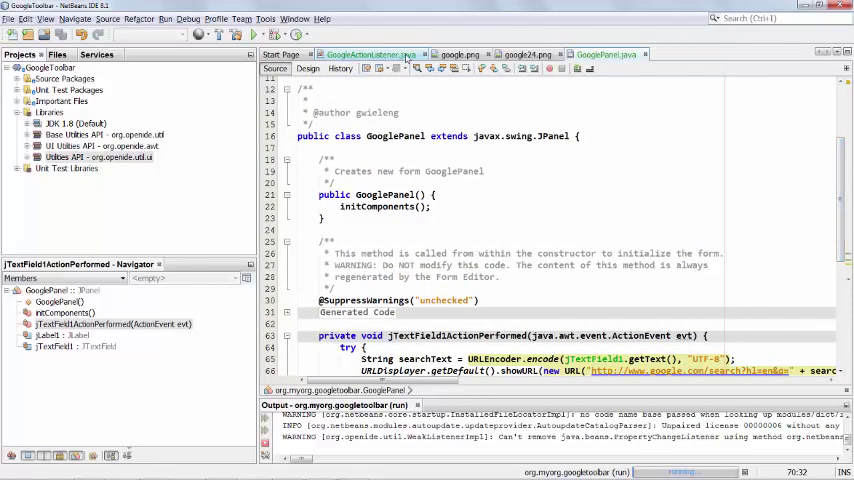
Filter Add Module Dependency for 'tool', then close the dialog without adding one
click(370, 54)
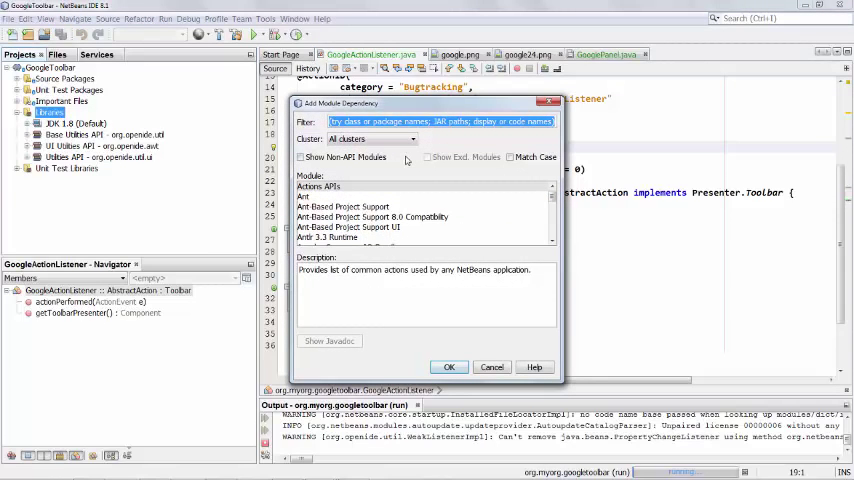
text(tool)
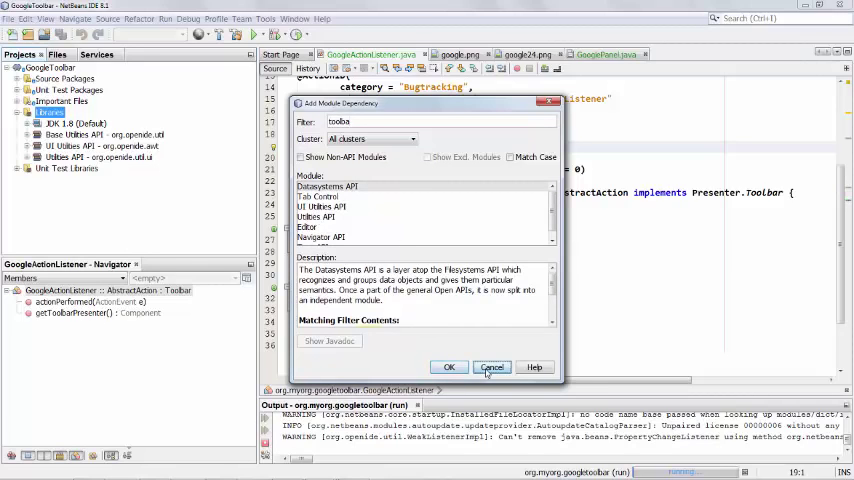
click(492, 368)
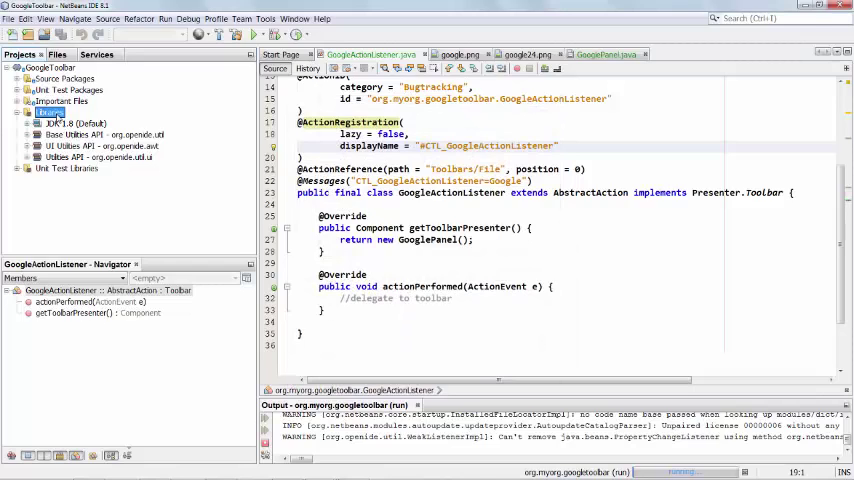